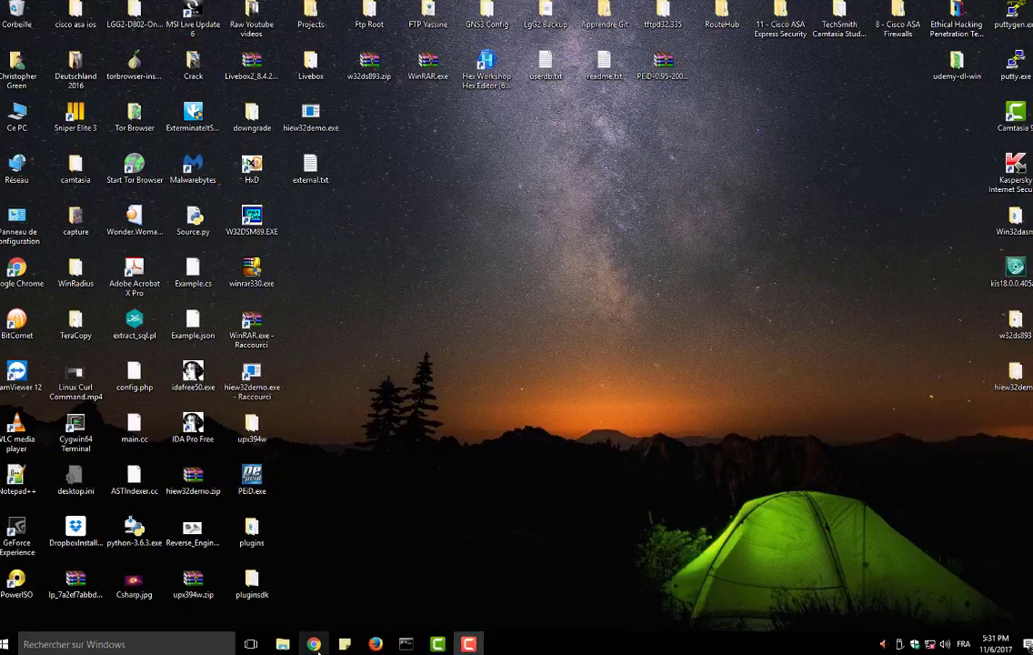
# Launch Chrome from the taskbar to show the UPX homepage at upx.github.io.
pyautogui.click(314, 644)
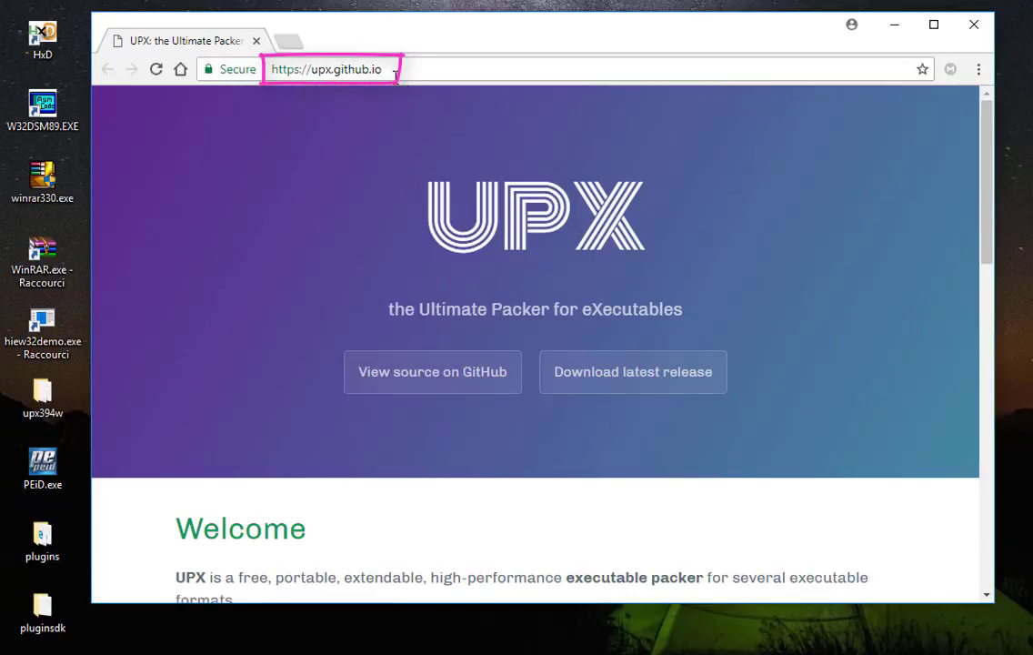
pyautogui.moveTo(484, 162)
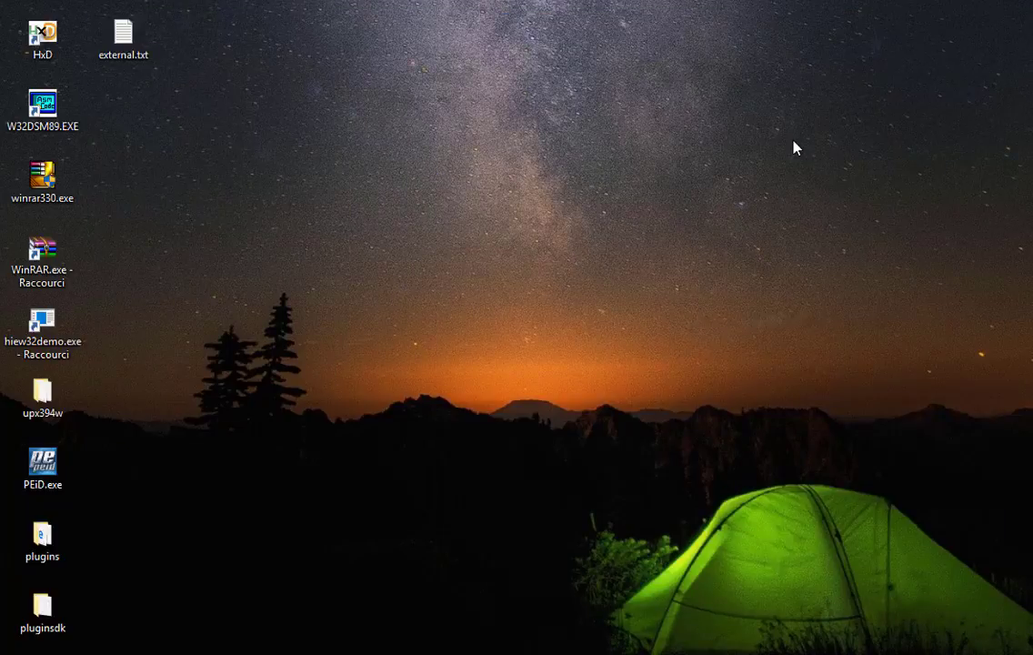
pyautogui.moveTo(392, 355)
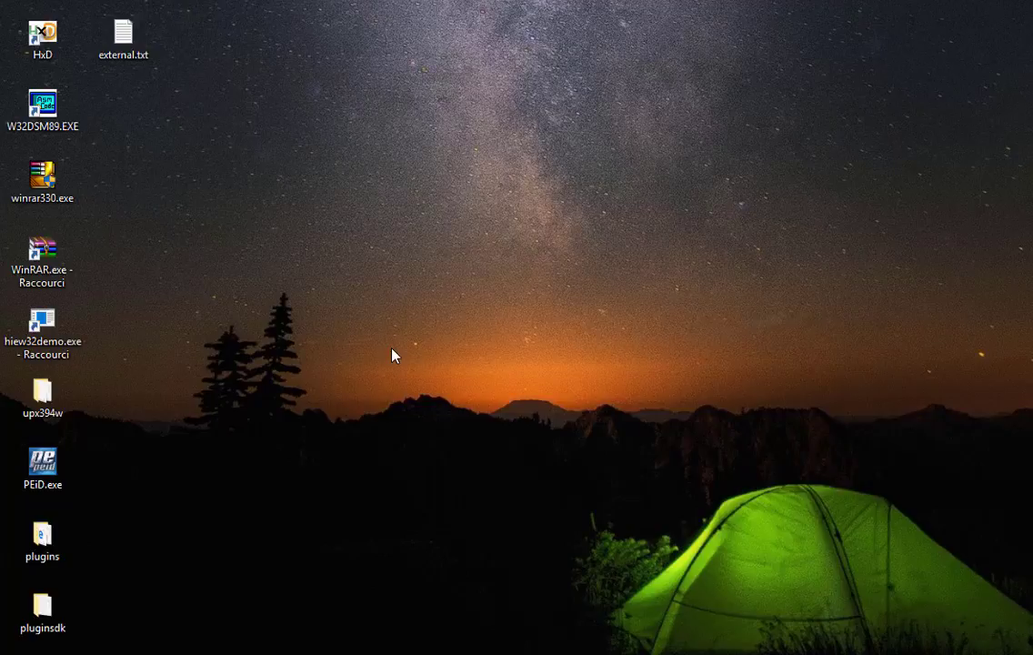
pyautogui.moveTo(273, 385)
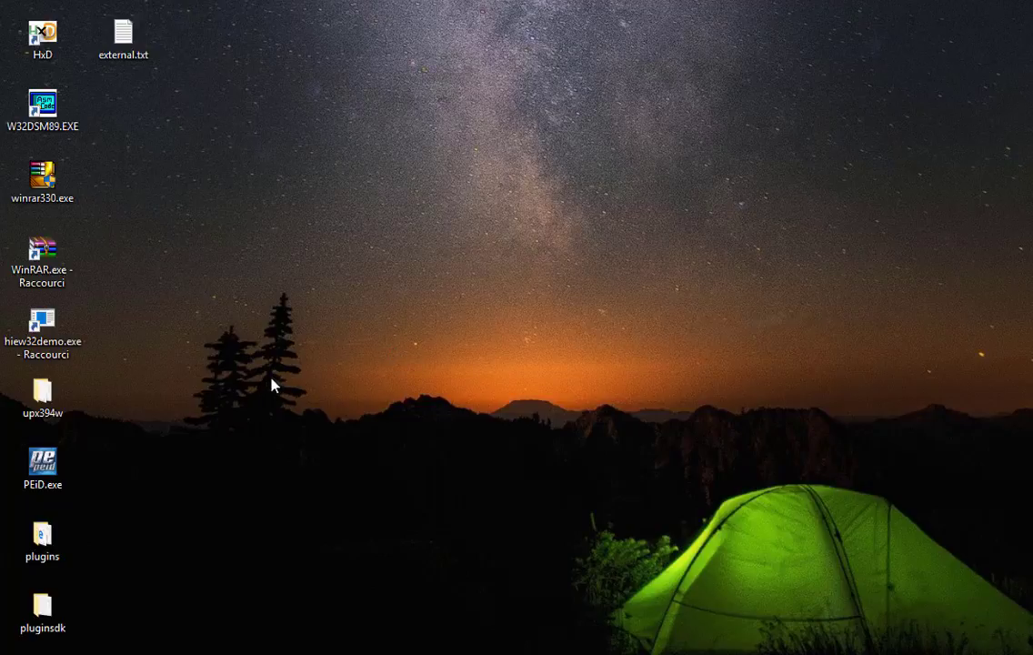
# Open the desktop upx394w folder to view upx.exe and WinRAR.exe, then minimize it.
pyautogui.click(43, 396)
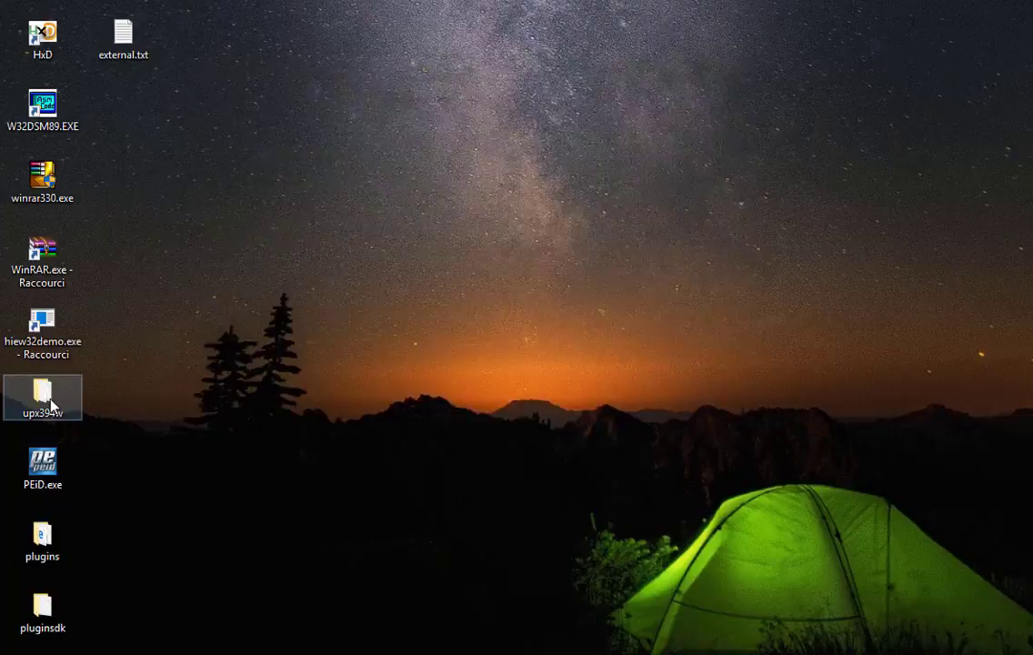
pyautogui.doubleClick(42, 396)
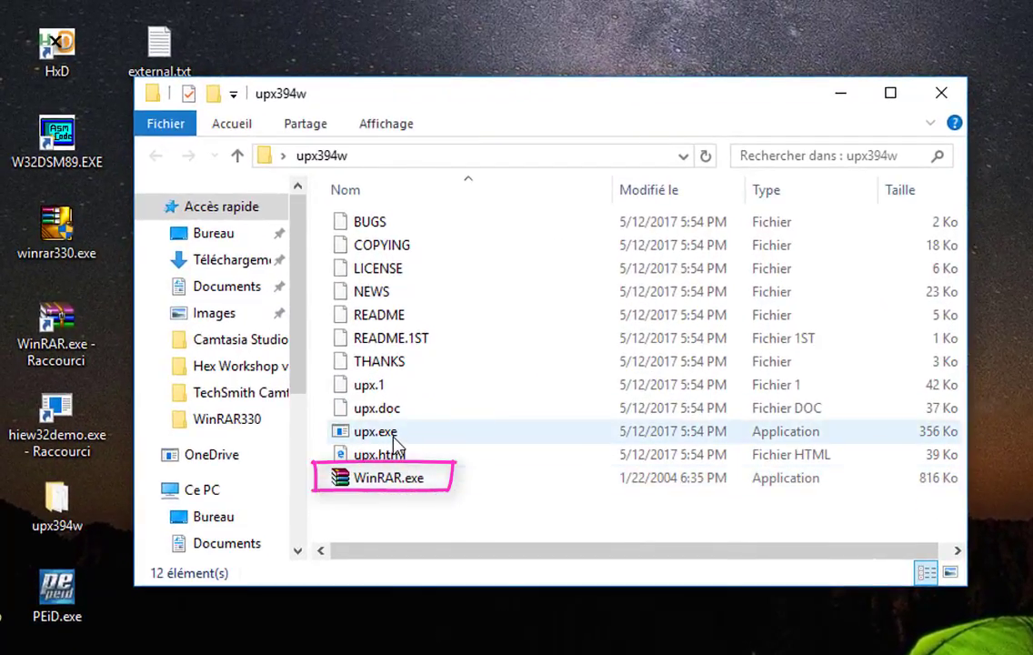
pyautogui.moveTo(375, 431)
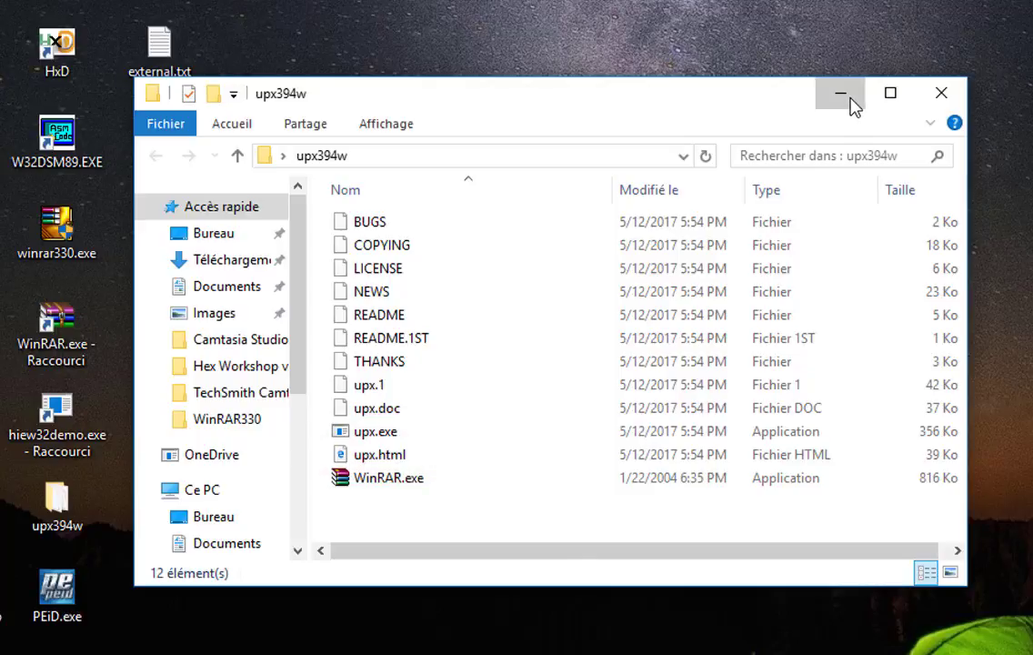
pyautogui.click(839, 93)
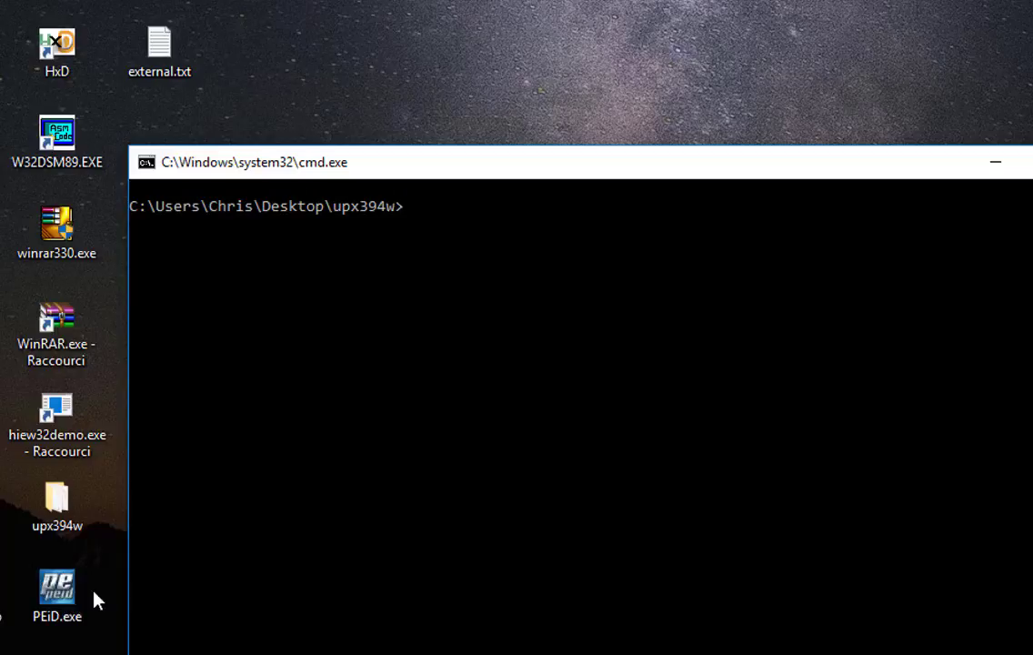
# Run dir in the command prompt to list the upx394w folder's twelve files.
pyautogui.click(56, 506)
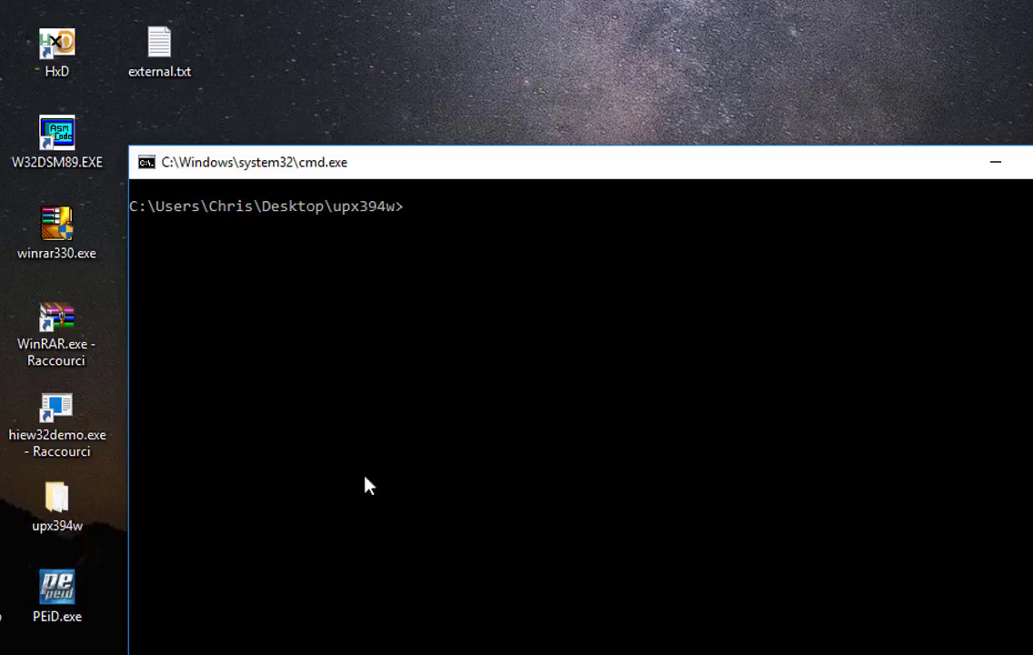
pyautogui.write('dir')
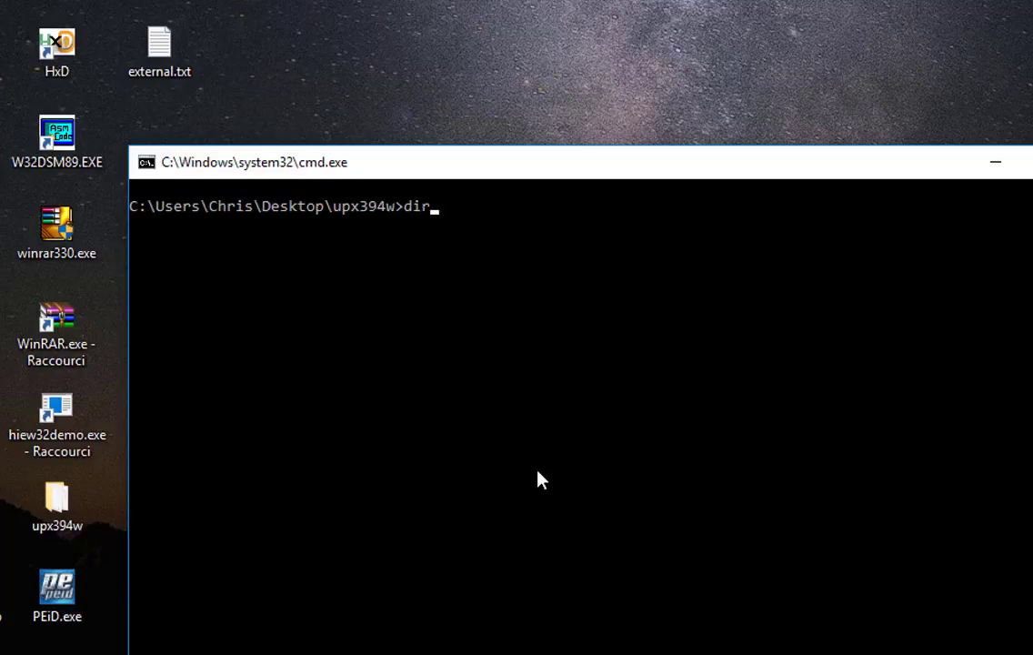
pyautogui.press('Return')
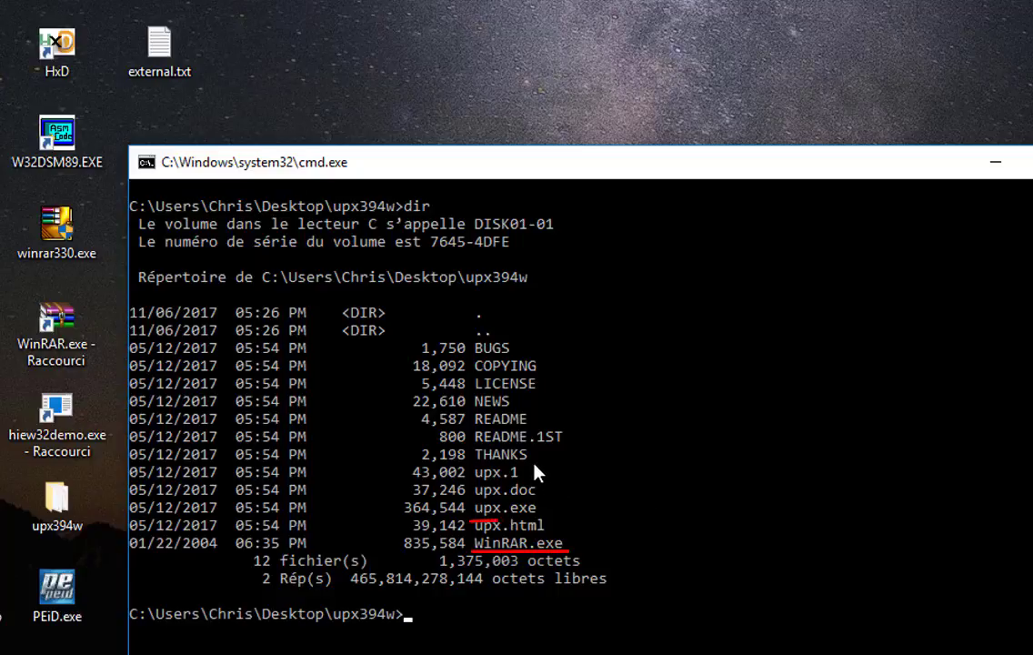
pyautogui.moveTo(726, 628)
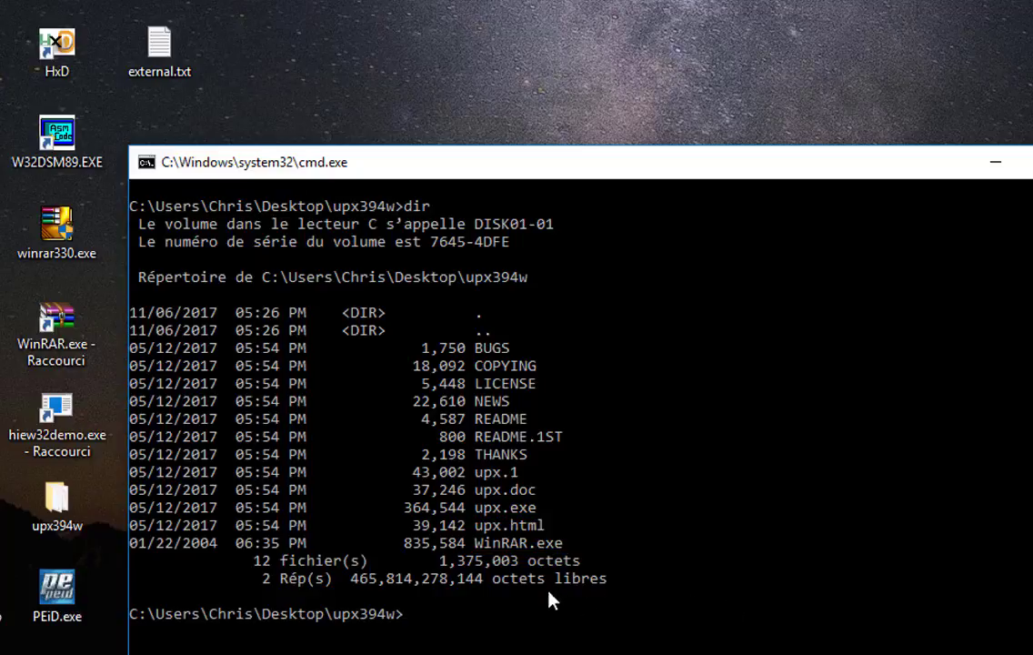
pyautogui.moveTo(508, 560)
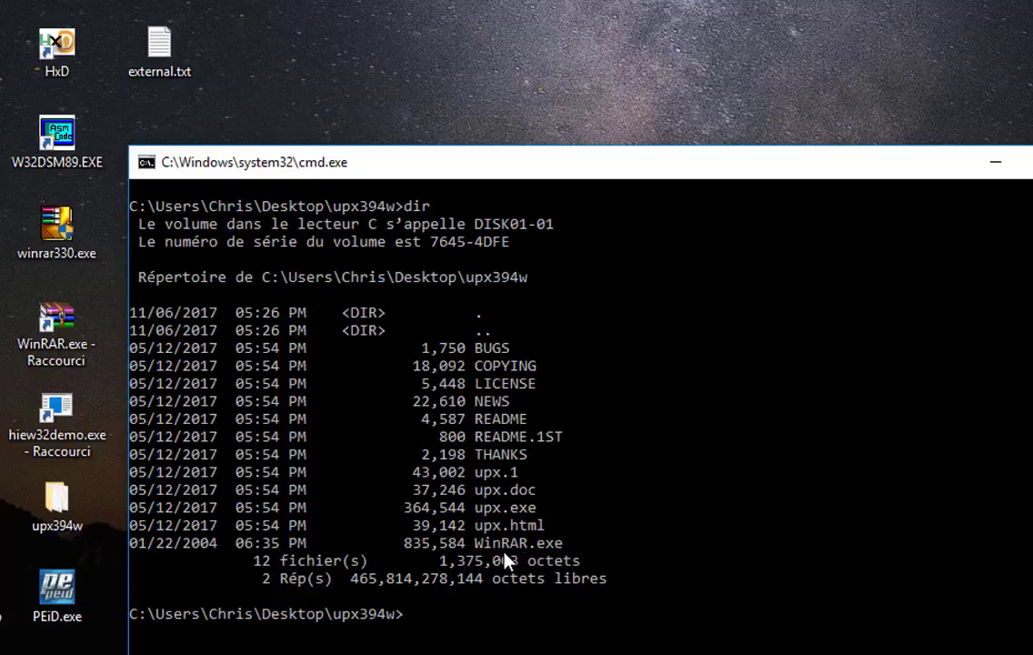
pyautogui.moveTo(778, 584)
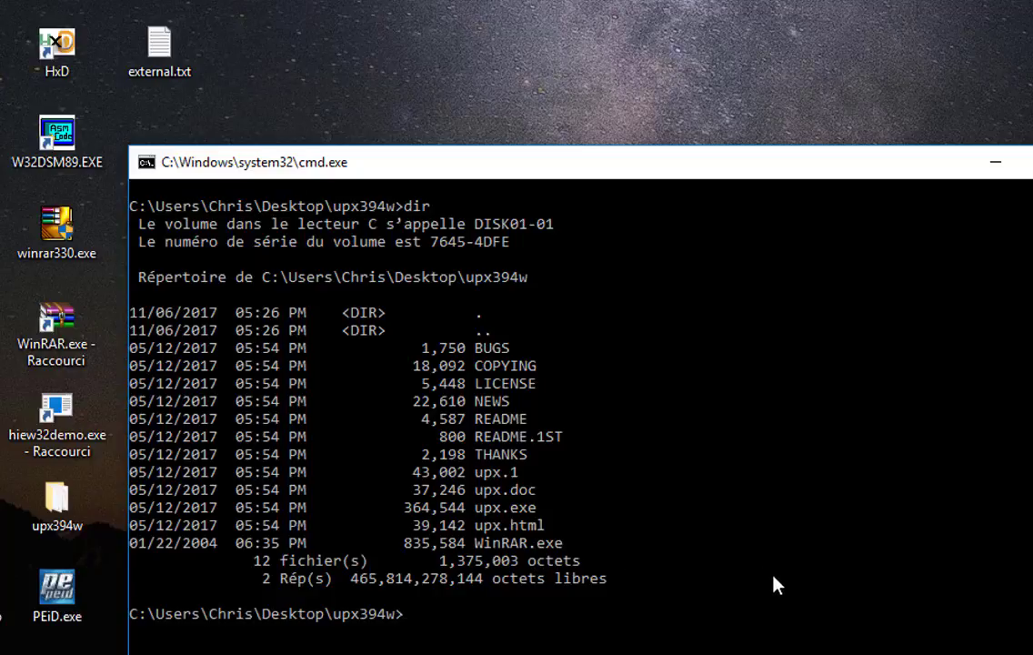
# Run 'upx.exe -o winrar-packed.exe WinRAR.exe', shrinking 835,584 bytes to 385,024.
pyautogui.write('upx.exe')
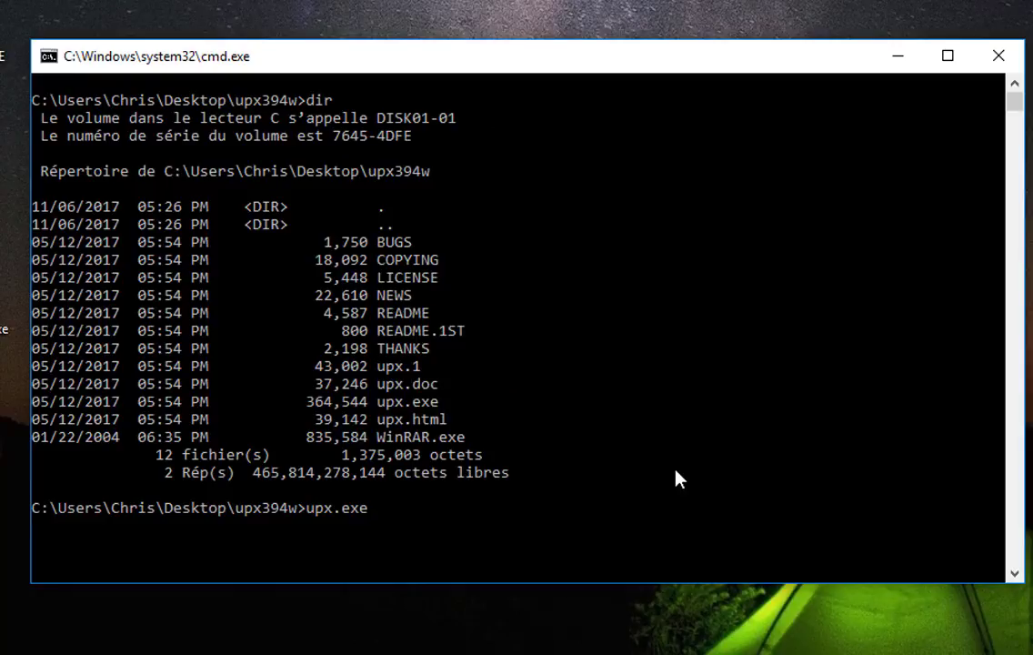
pyautogui.write('-o')
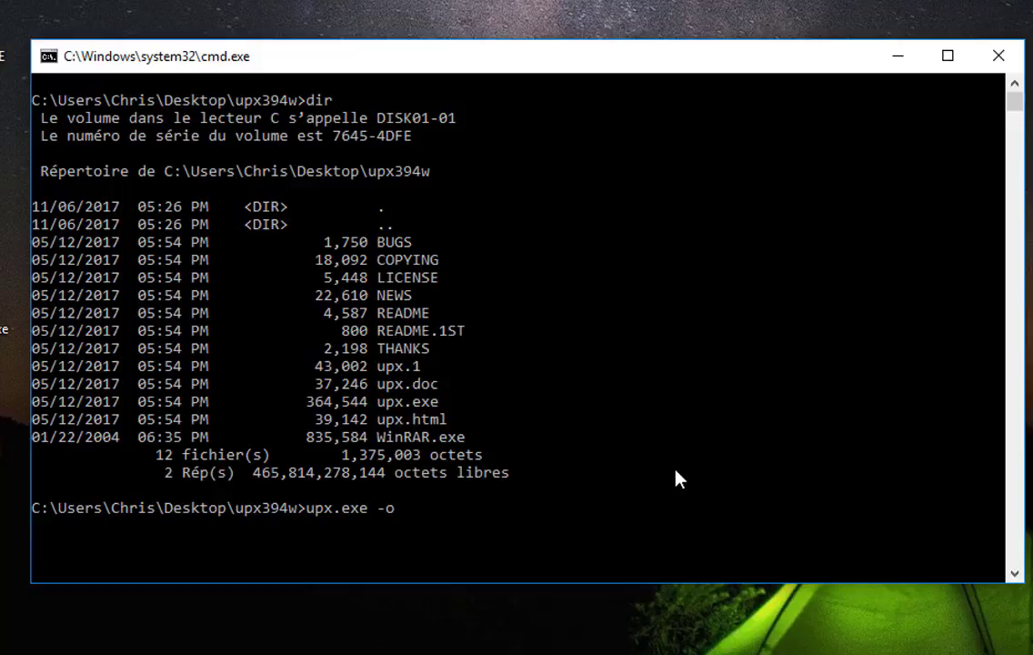
pyautogui.write('win')
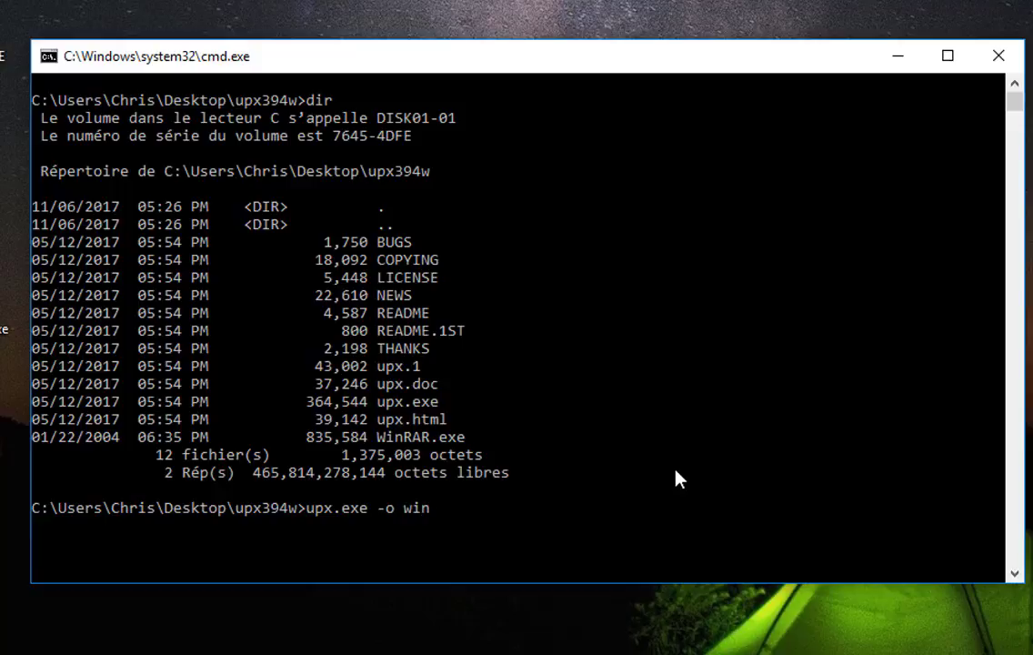
pyautogui.write('rar-')
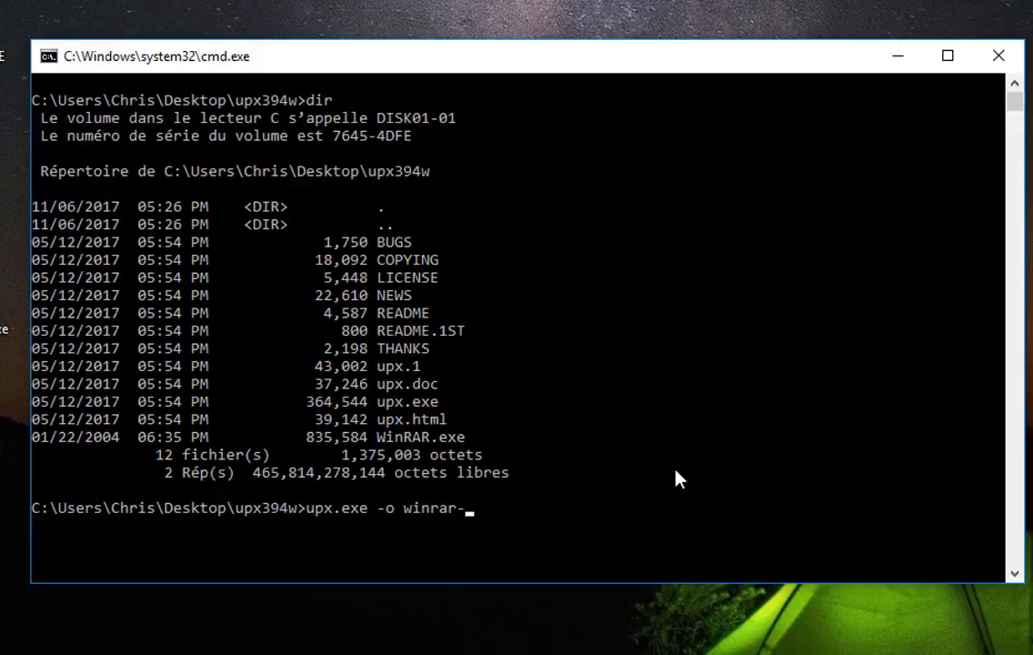
pyautogui.write('packed')
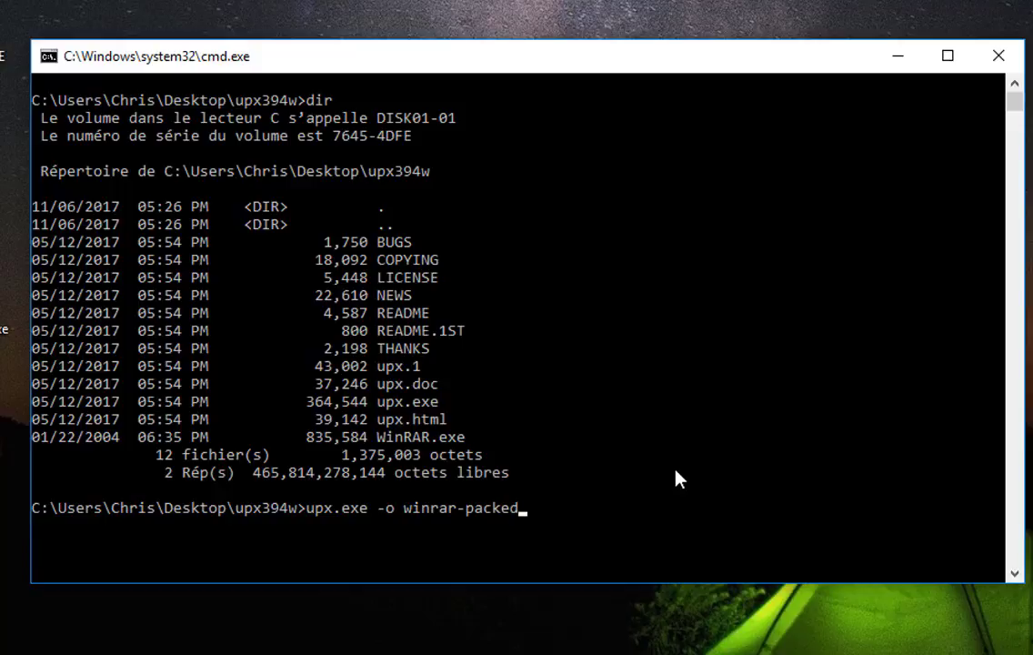
pyautogui.write('.exe')
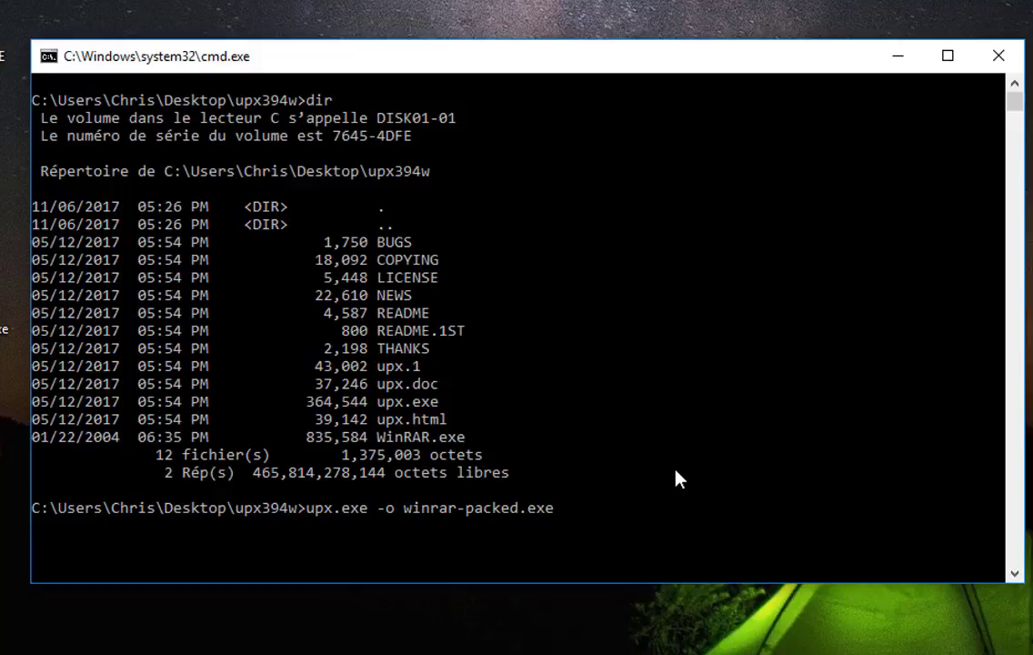
pyautogui.write('wi')
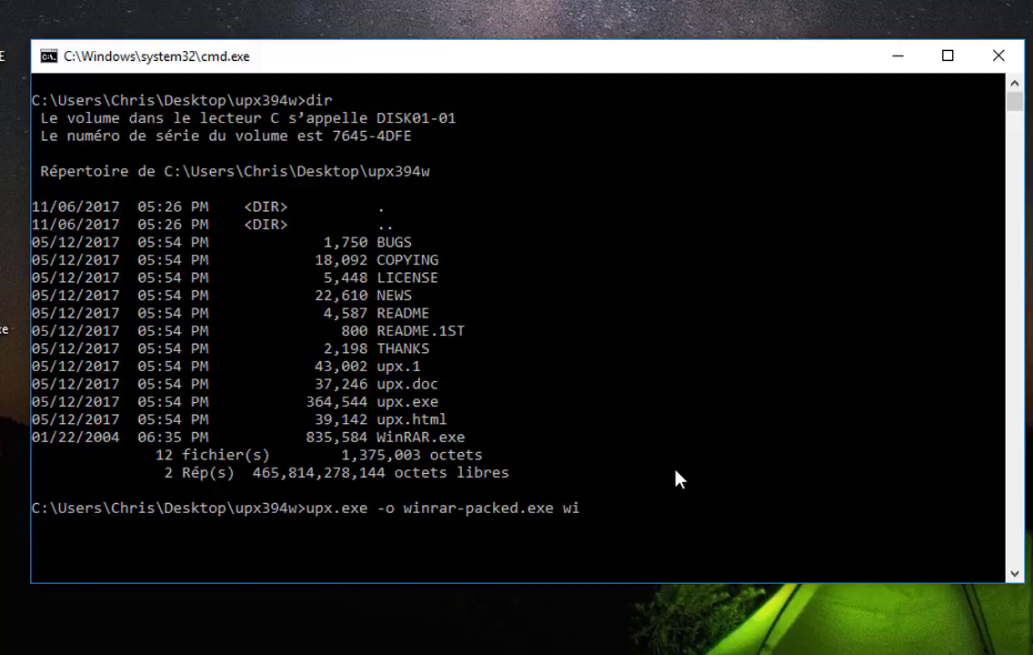
pyautogui.write('nRAR.exe')
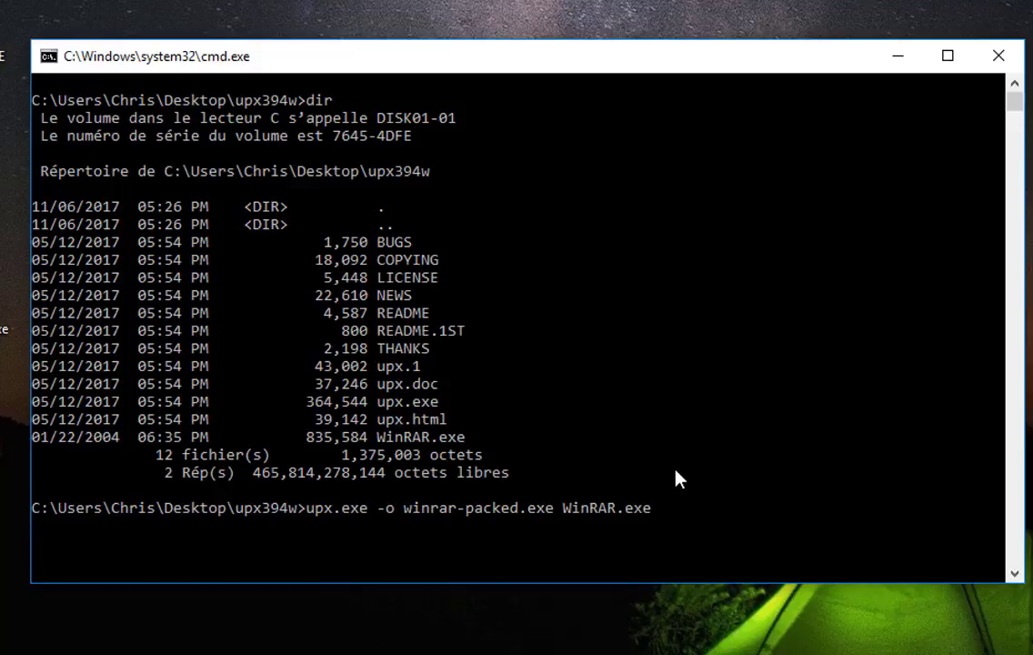
pyautogui.press('Return')
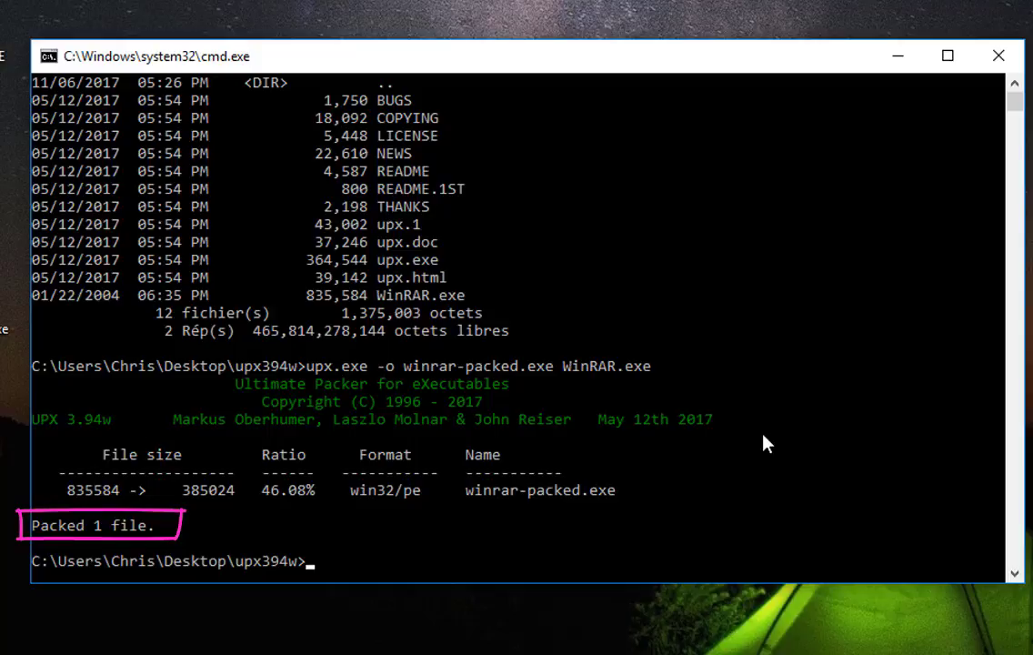
pyautogui.moveTo(625, 419)
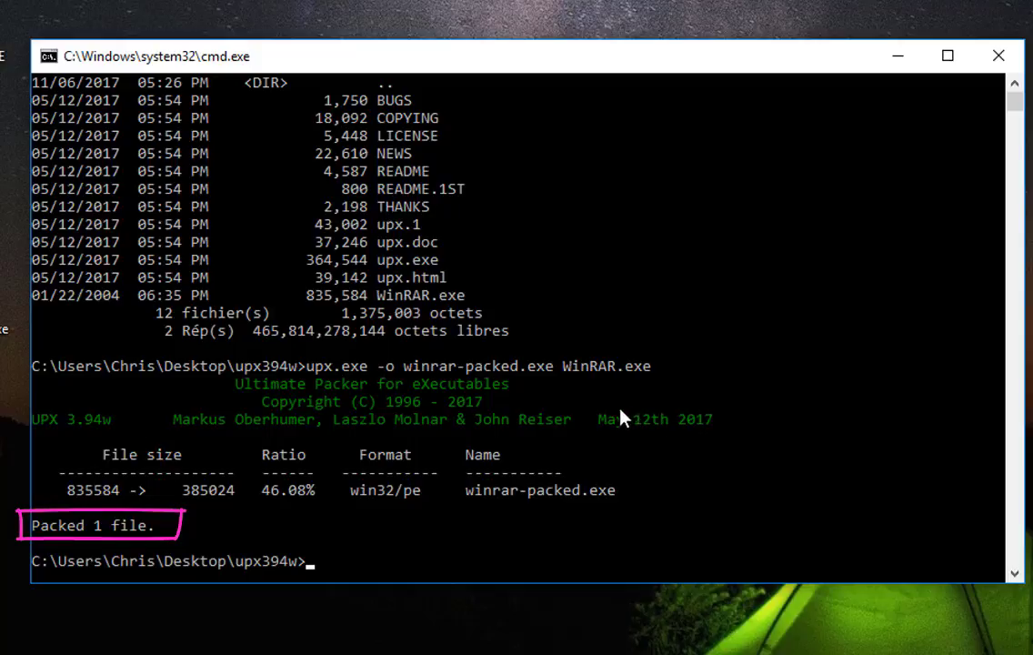
pyautogui.moveTo(564, 513)
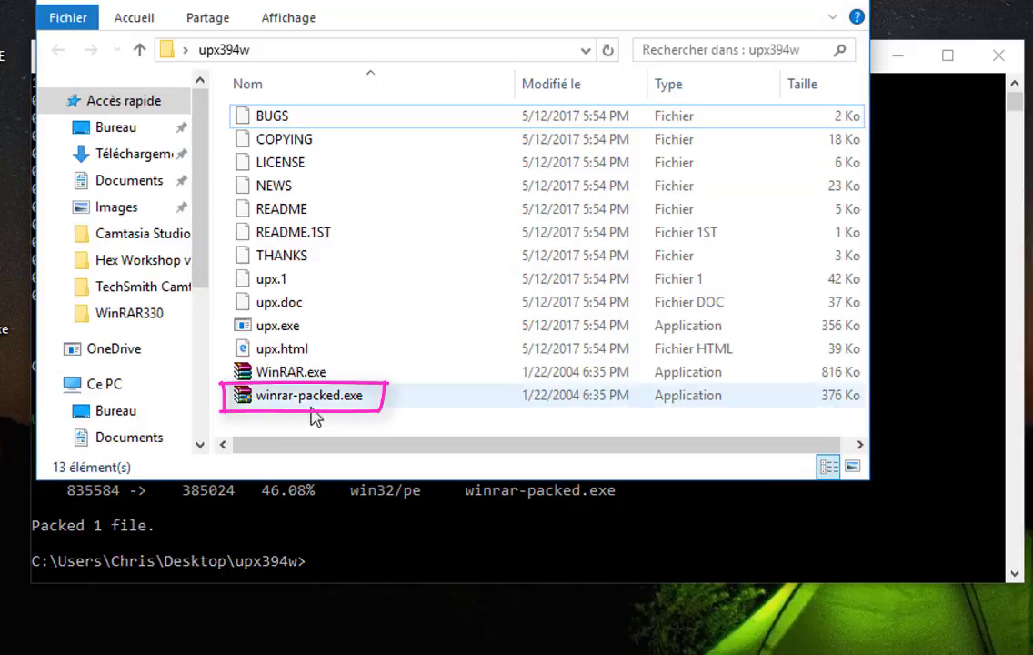
pyautogui.moveTo(352, 404)
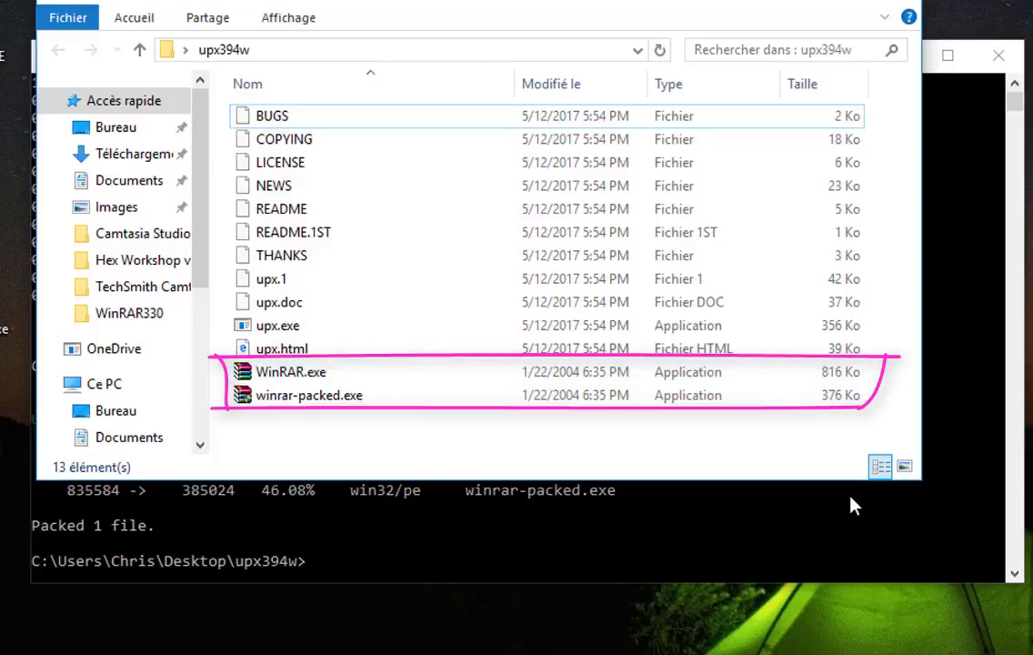
pyautogui.moveTo(853, 417)
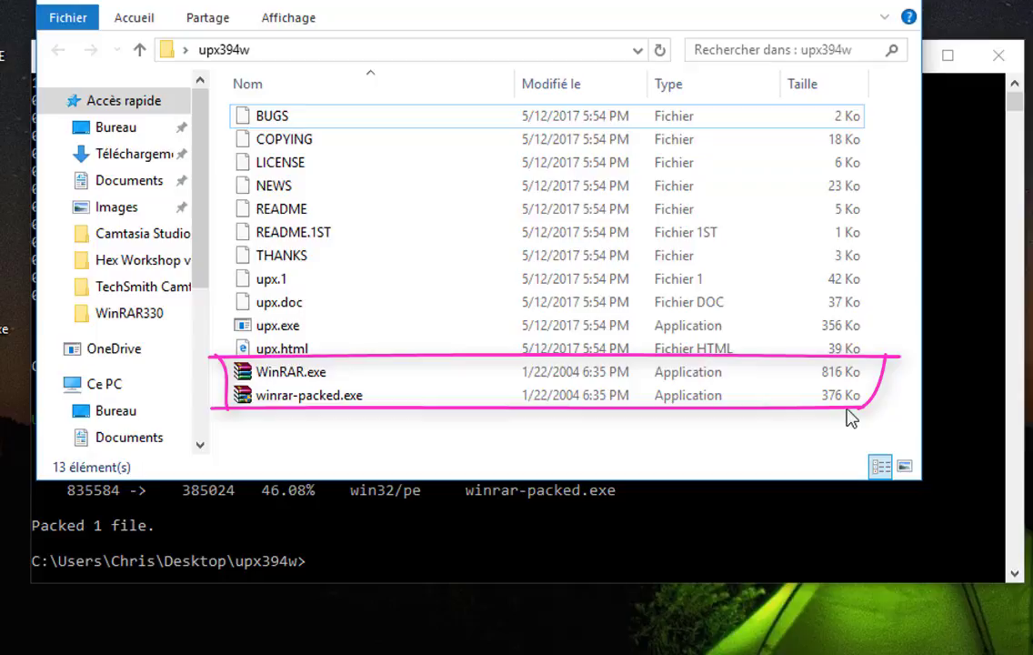
pyautogui.moveTo(855, 418)
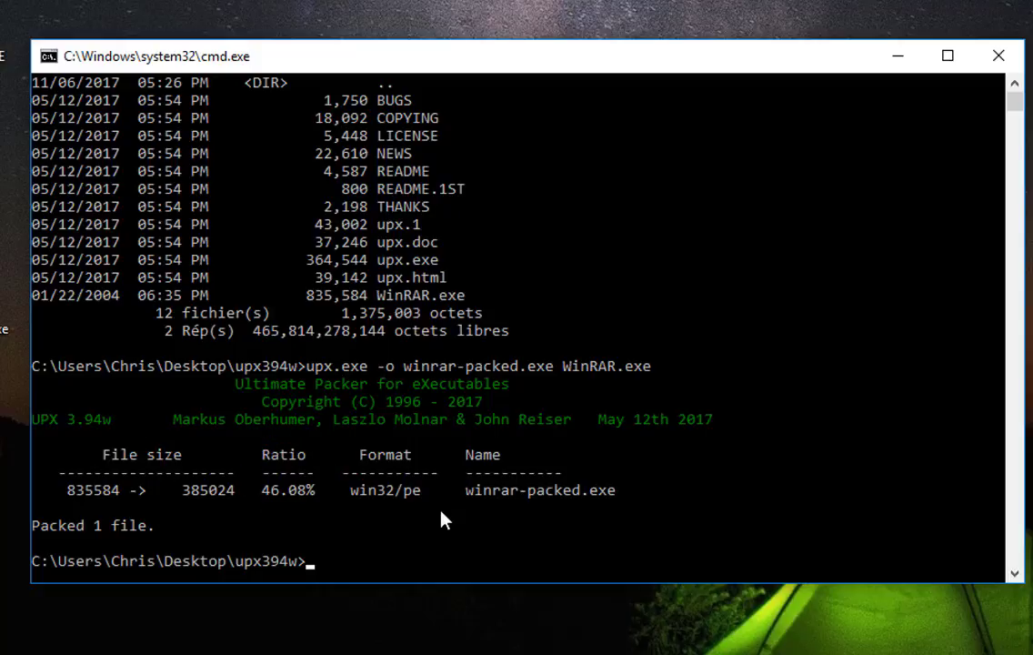
pyautogui.moveTo(744, 247)
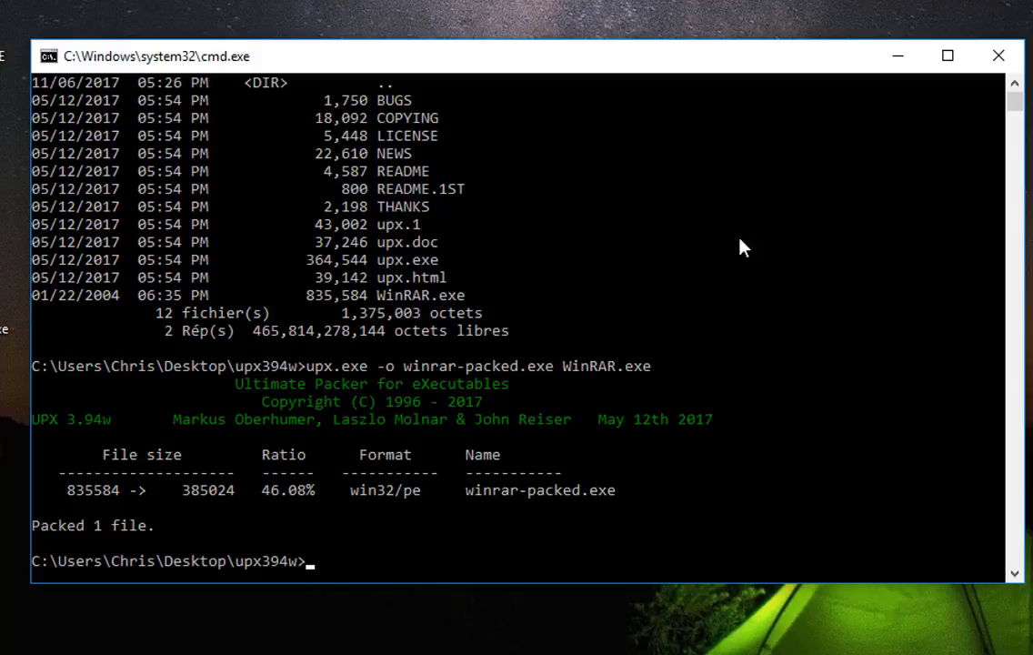
pyautogui.moveTo(864, 182)
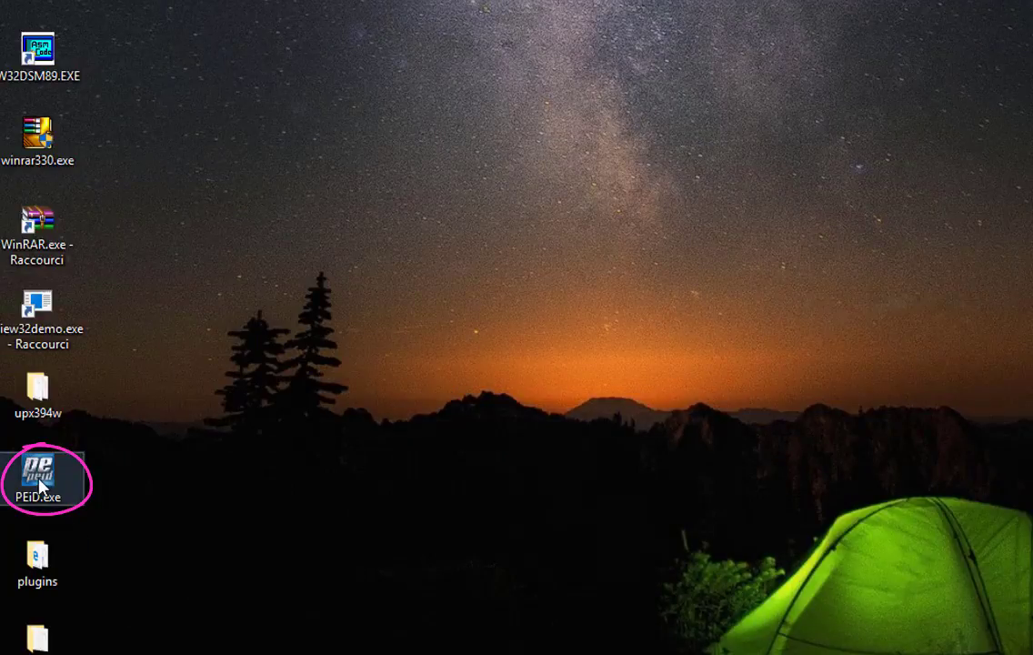
# Launch PEiD from the desktop and load winrar-packed.exe from the upx394w folder.
pyautogui.doubleClick(37, 479)
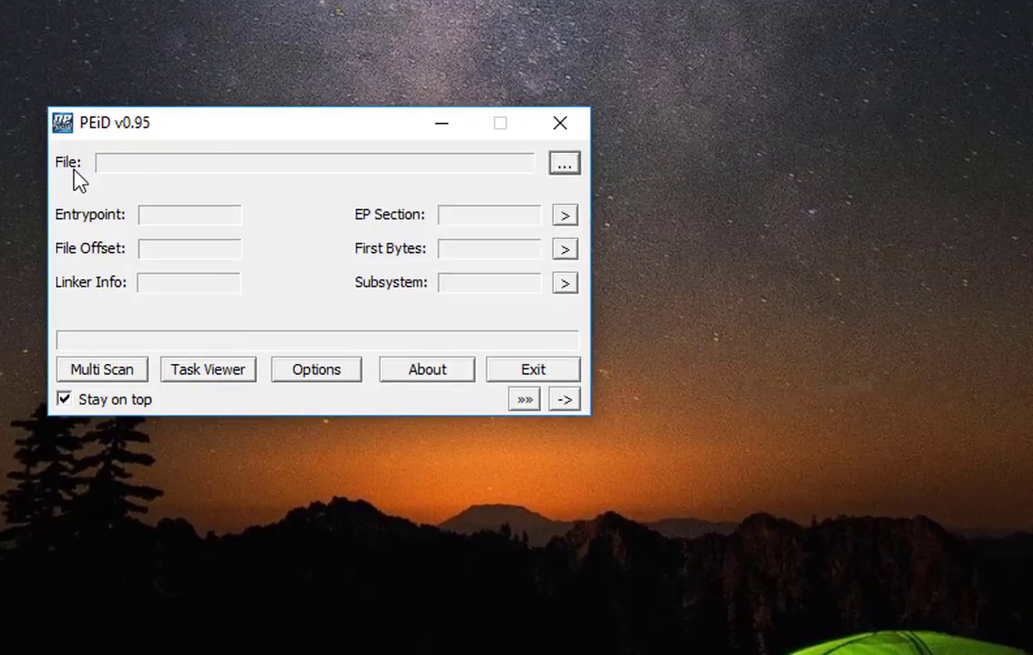
pyautogui.moveTo(389, 179)
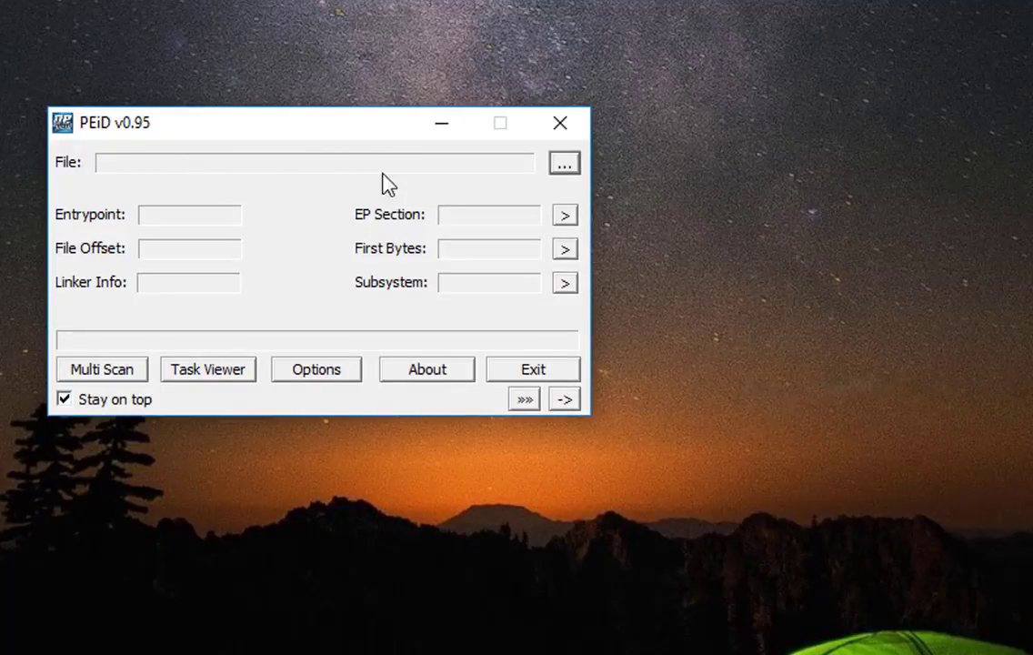
pyautogui.moveTo(97, 191)
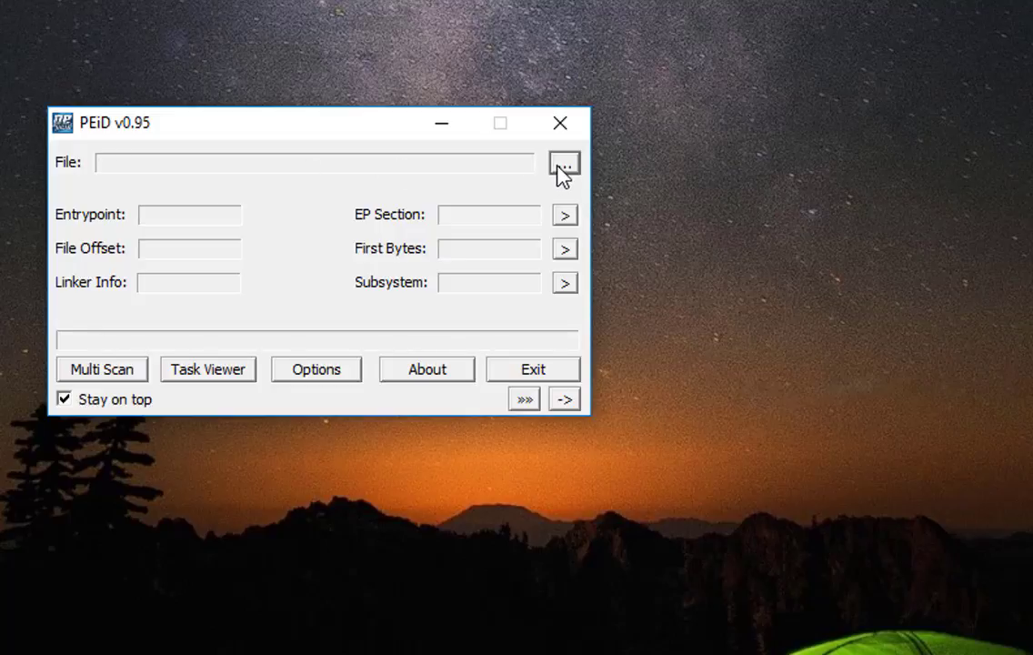
pyautogui.click(564, 162)
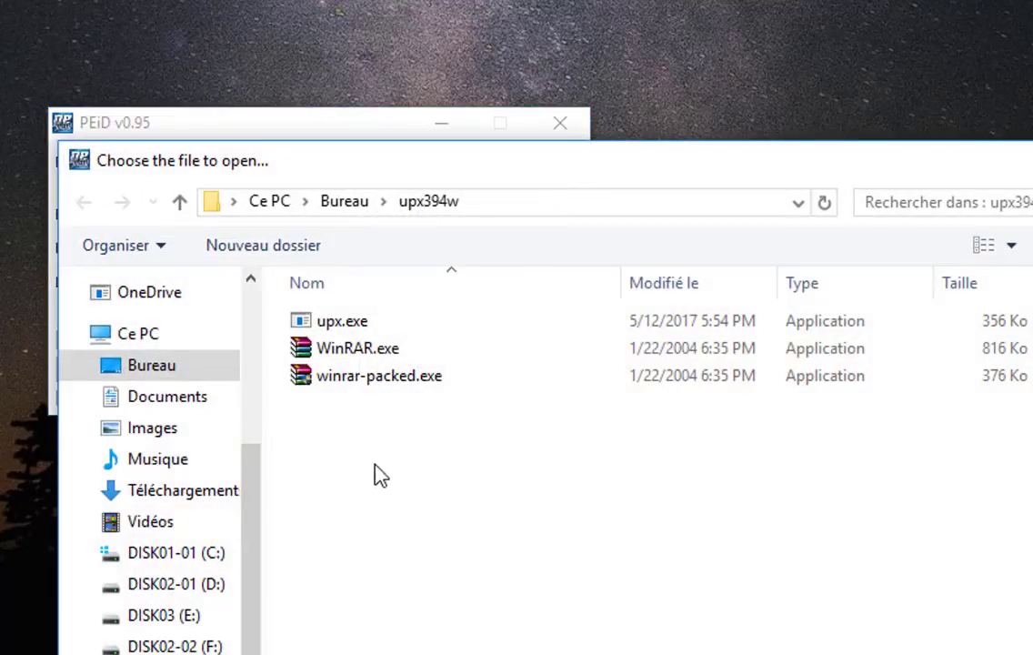
pyautogui.click(378, 376)
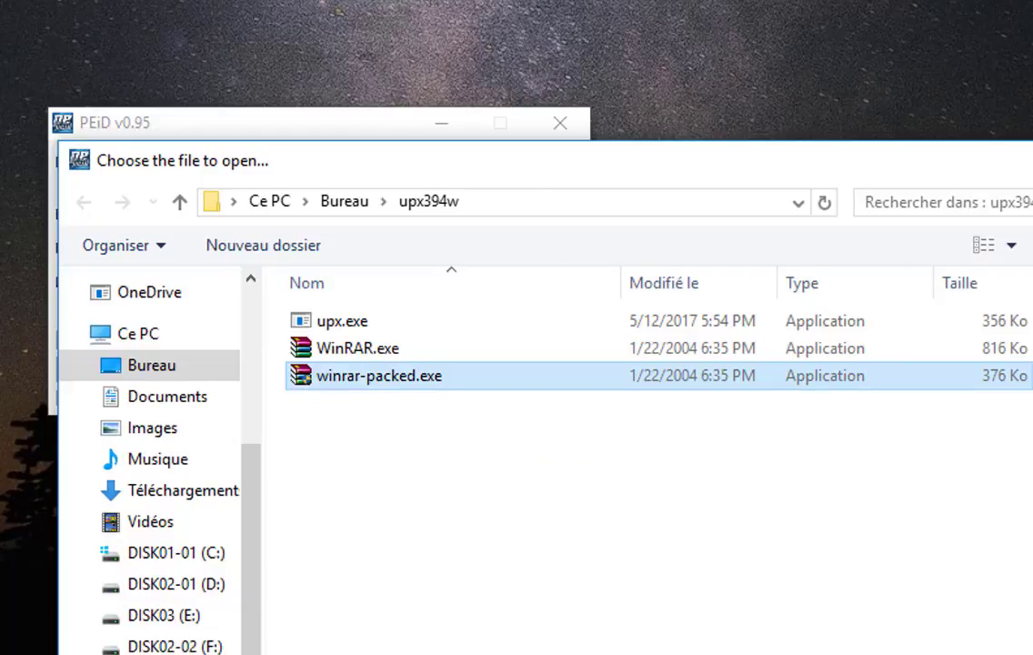
pyautogui.doubleClick(378, 375)
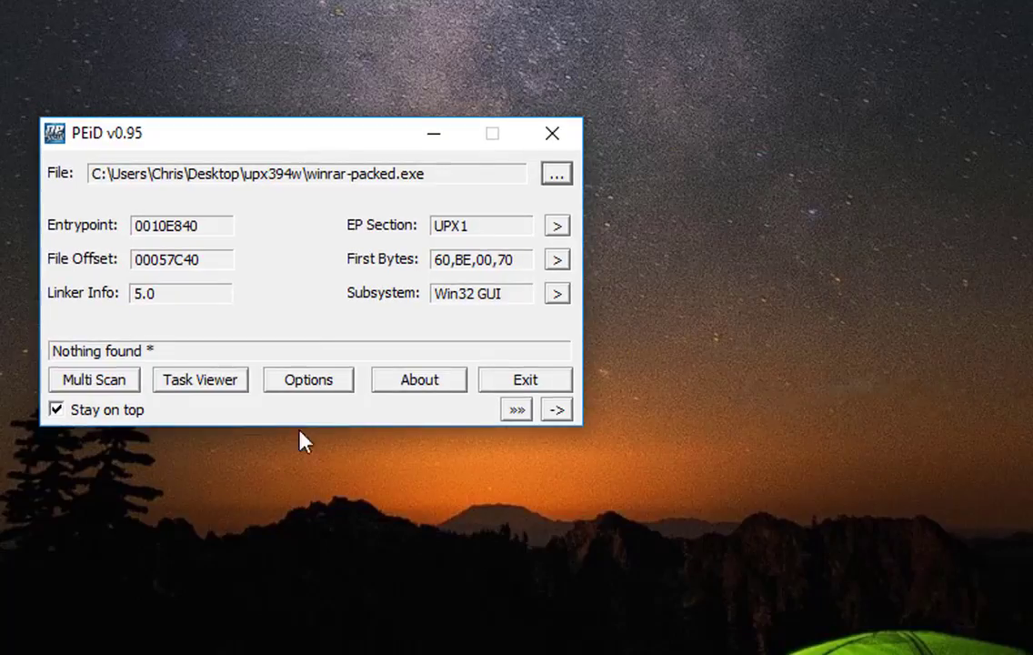
pyautogui.moveTo(159, 287)
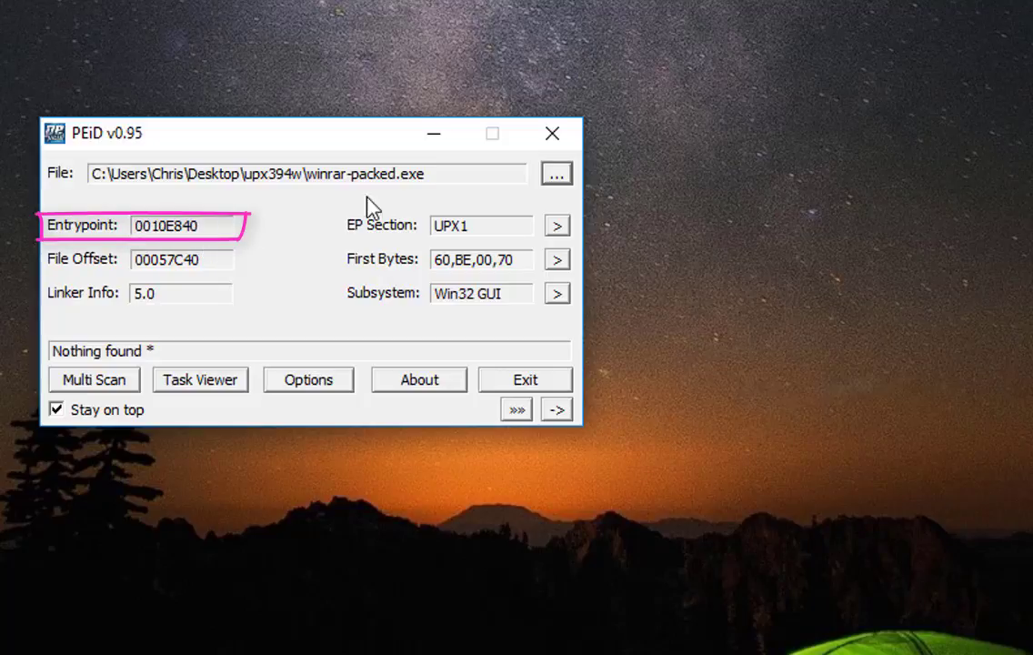
pyautogui.moveTo(477, 294)
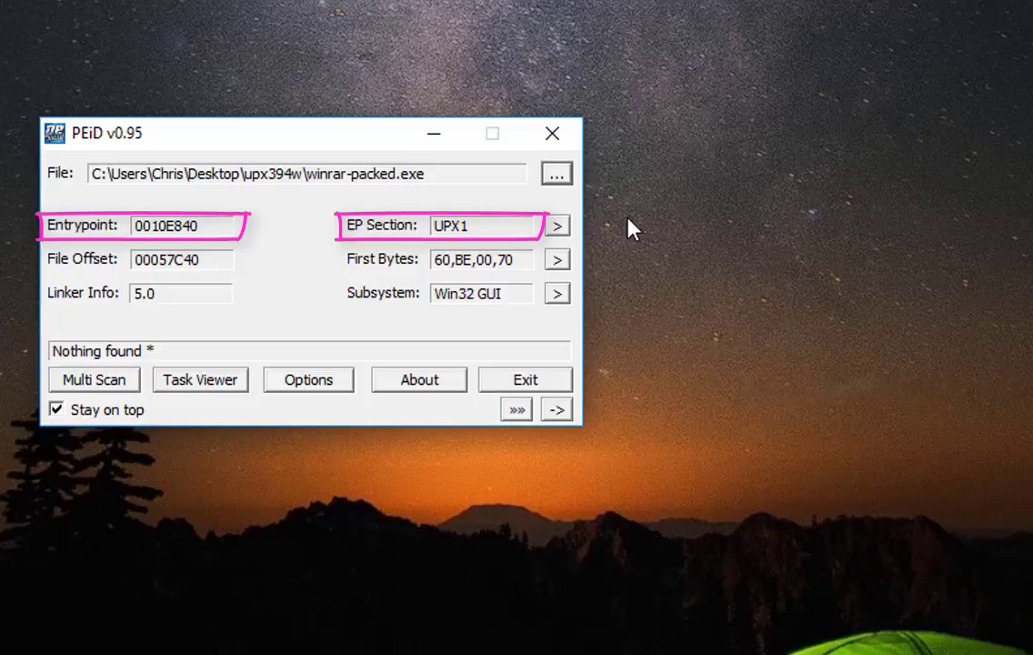
pyautogui.moveTo(353, 250)
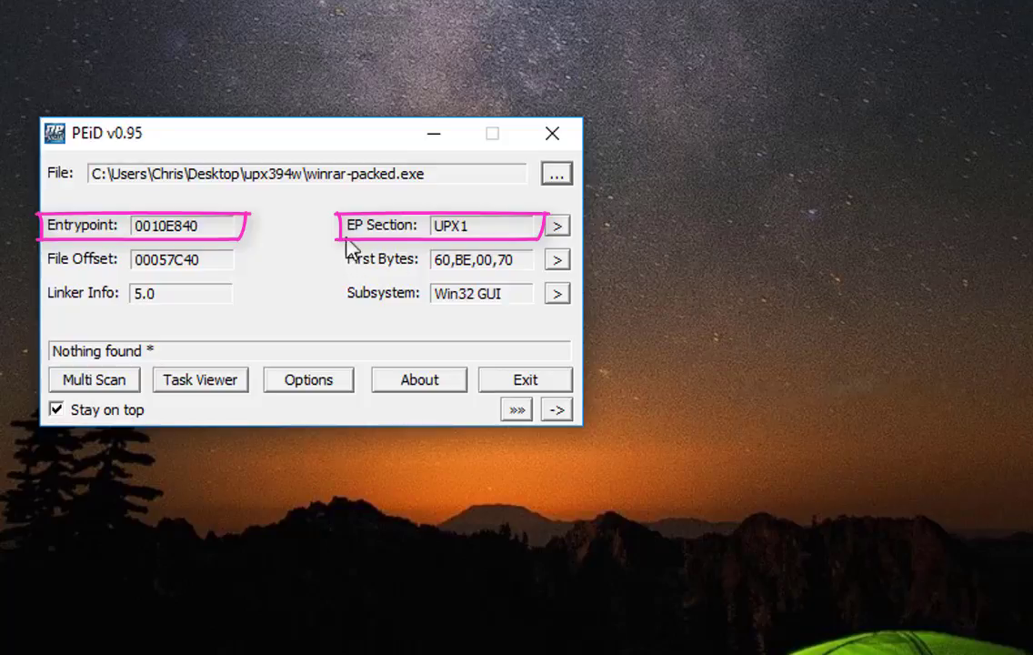
pyautogui.moveTo(466, 250)
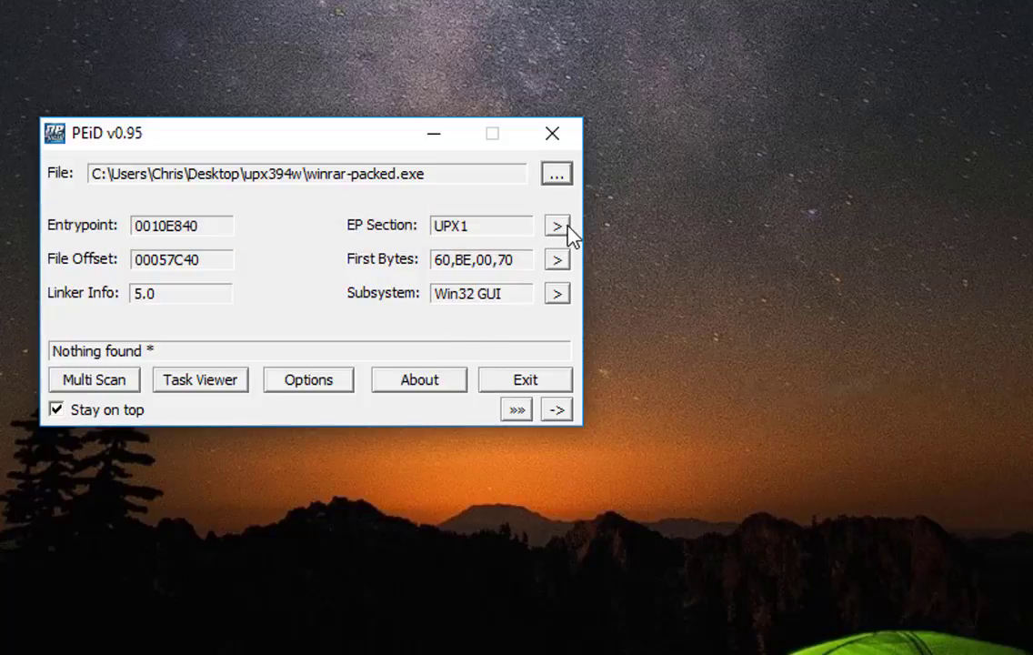
# Open the Section Viewer for winrar-packed.exe, showing UPX0, UPX1 and .rsrc.
pyautogui.click(557, 225)
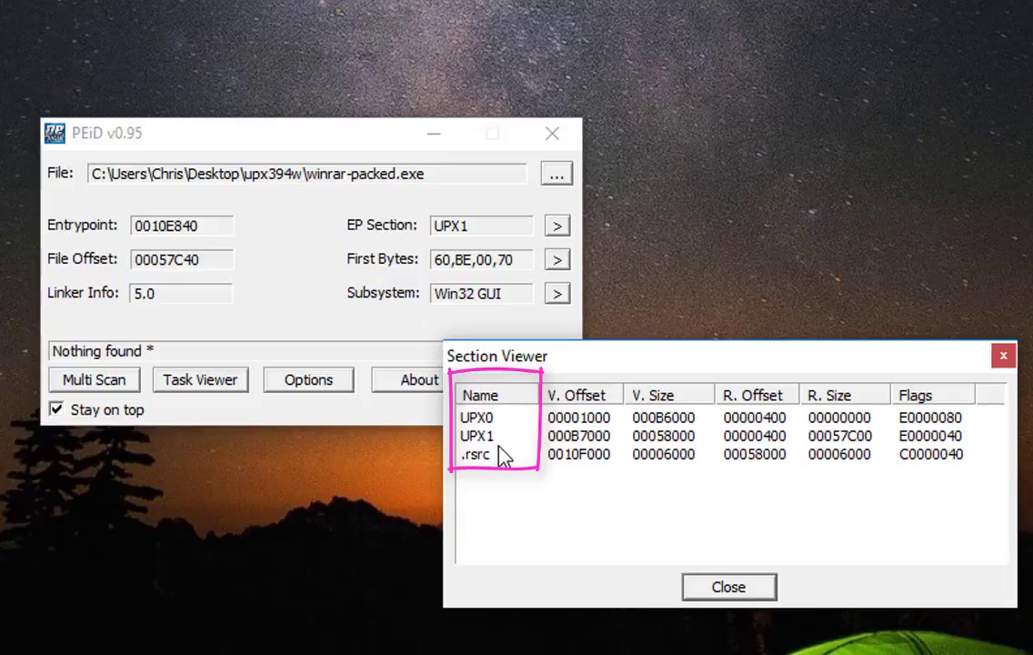
pyautogui.moveTo(507, 477)
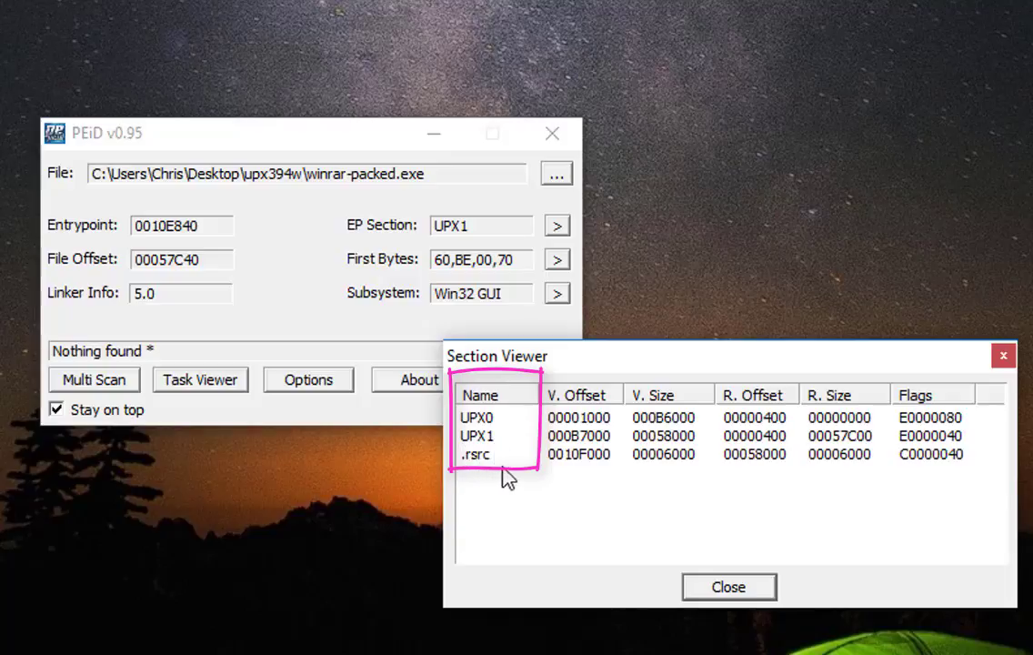
pyautogui.moveTo(514, 487)
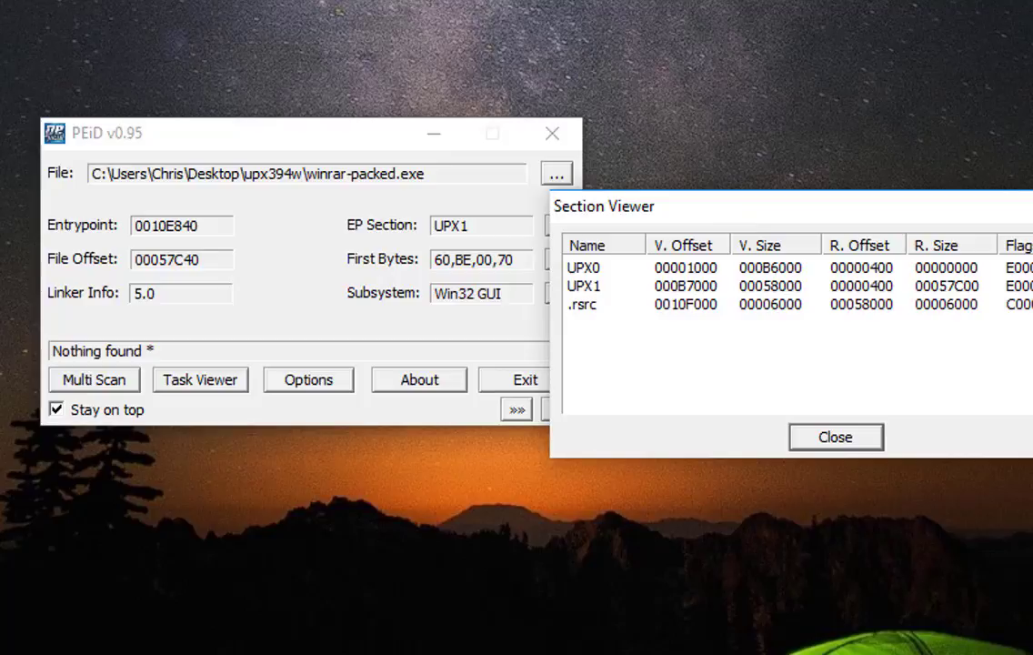
pyautogui.moveTo(743, 314)
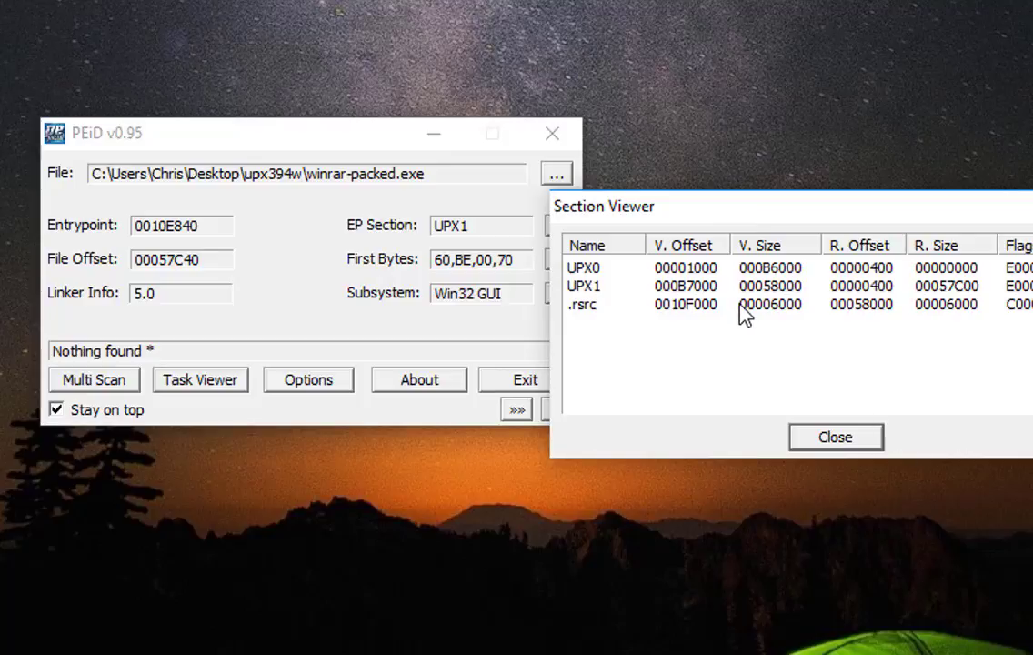
pyautogui.moveTo(744, 316)
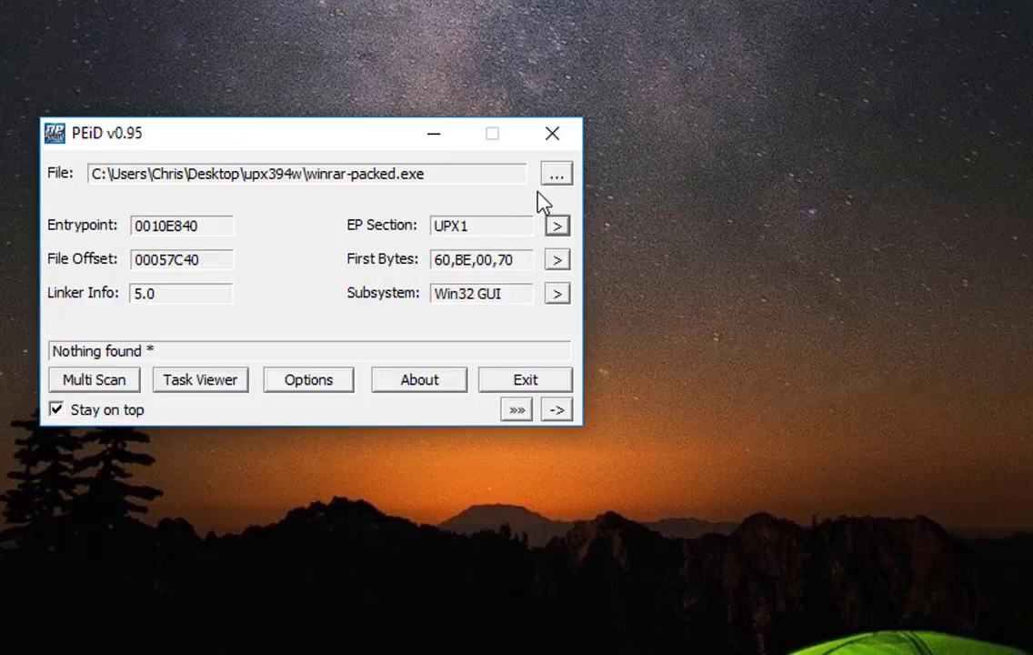
# Load the original WinRAR.exe from upx394w into PEiD for analysis.
pyautogui.click(555, 173)
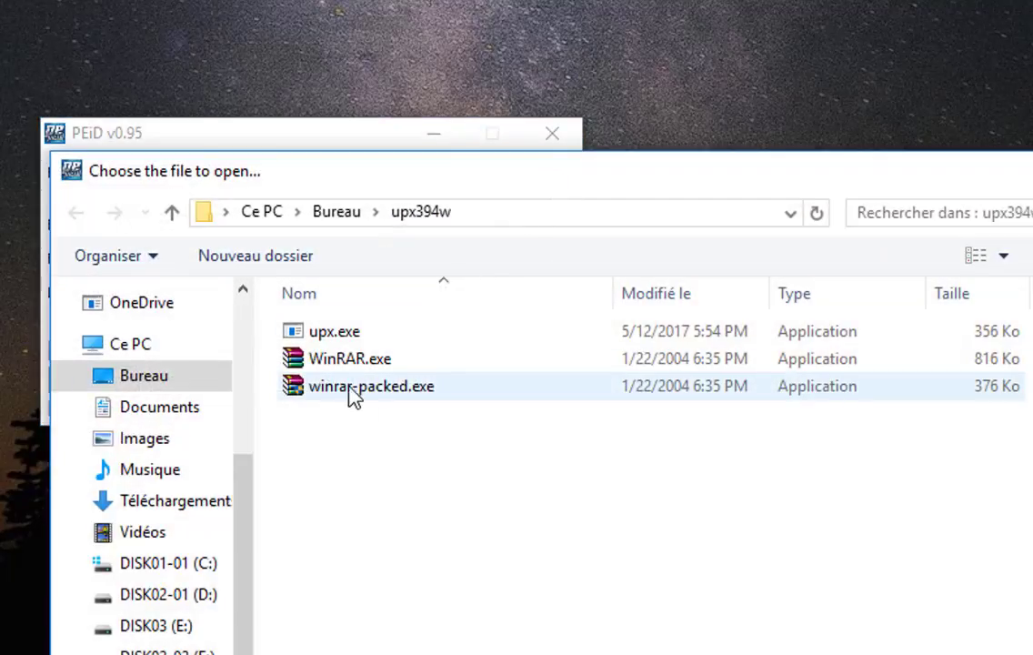
pyautogui.doubleClick(349, 357)
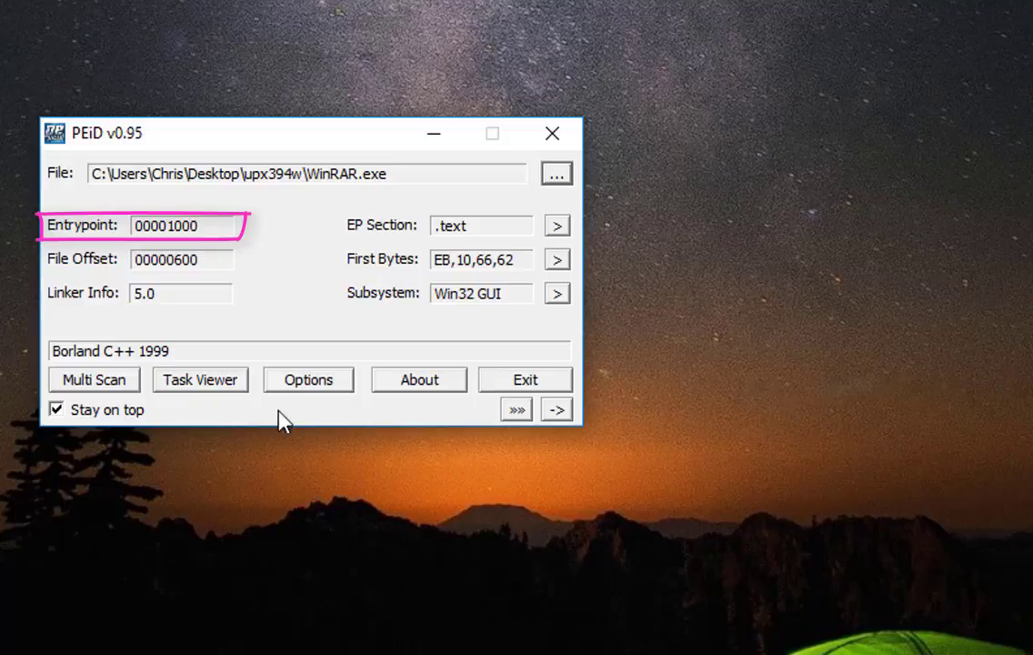
pyautogui.moveTo(182, 378)
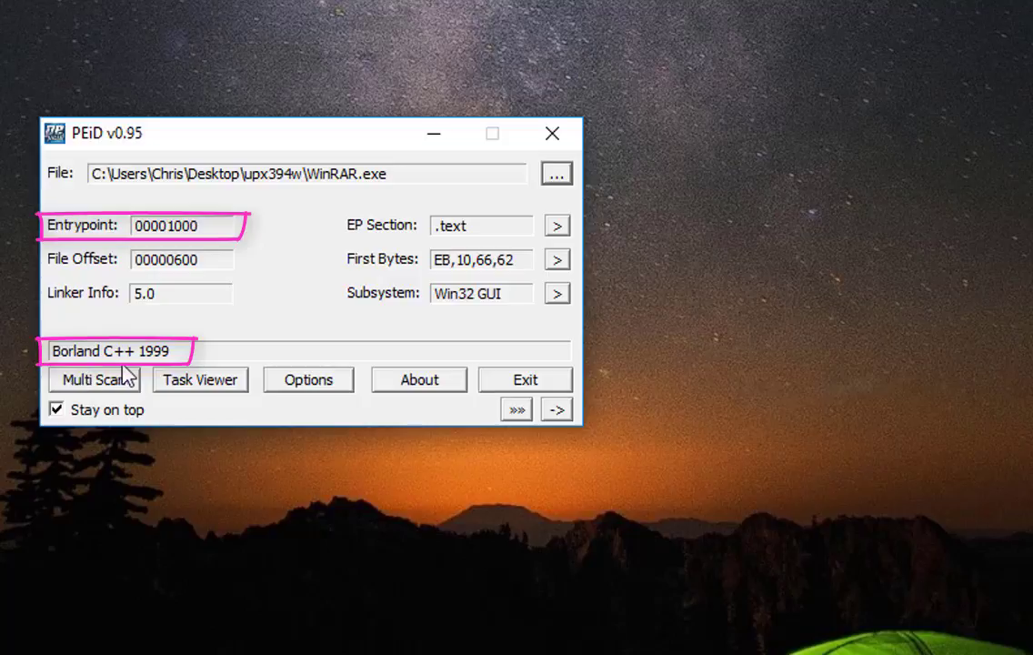
pyautogui.moveTo(514, 253)
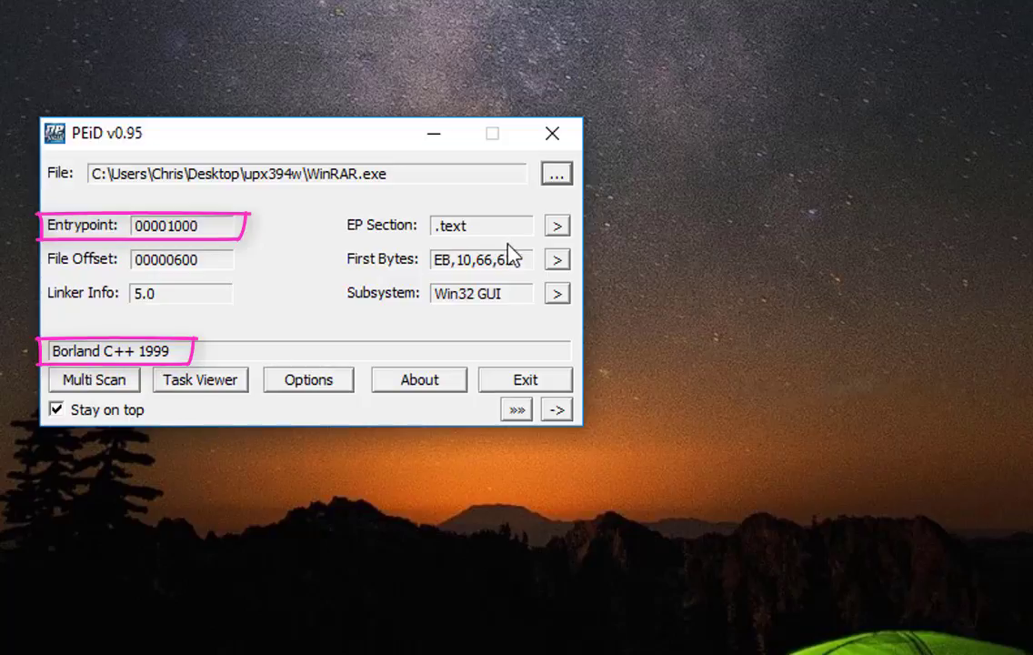
# Open the Section Viewer for WinRAR.exe, listing seven sections from .text to .rsrc.
pyautogui.click(556, 226)
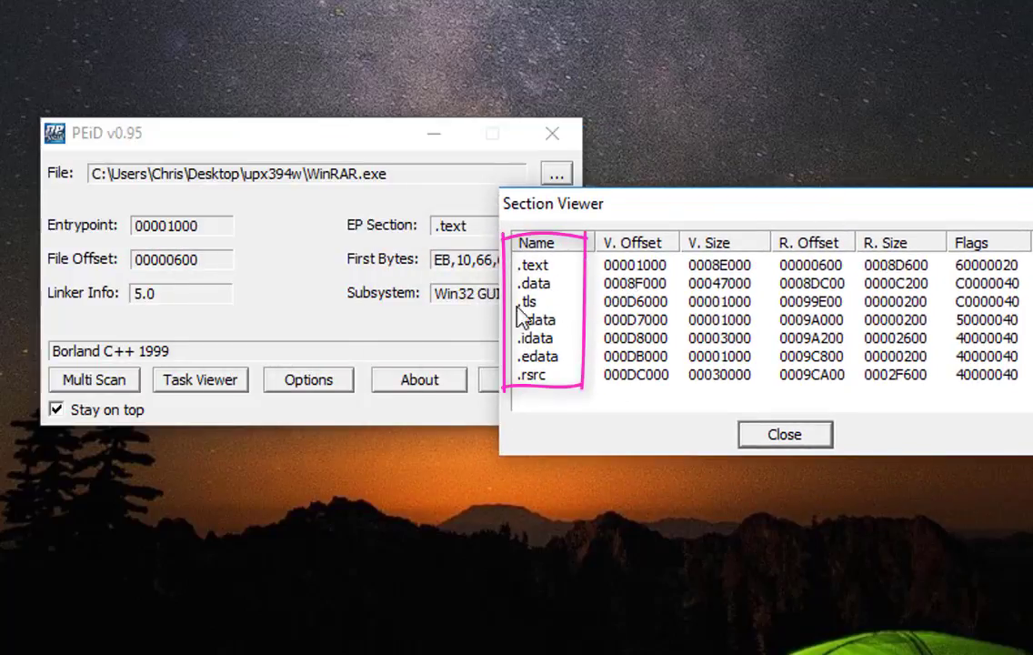
pyautogui.moveTo(569, 339)
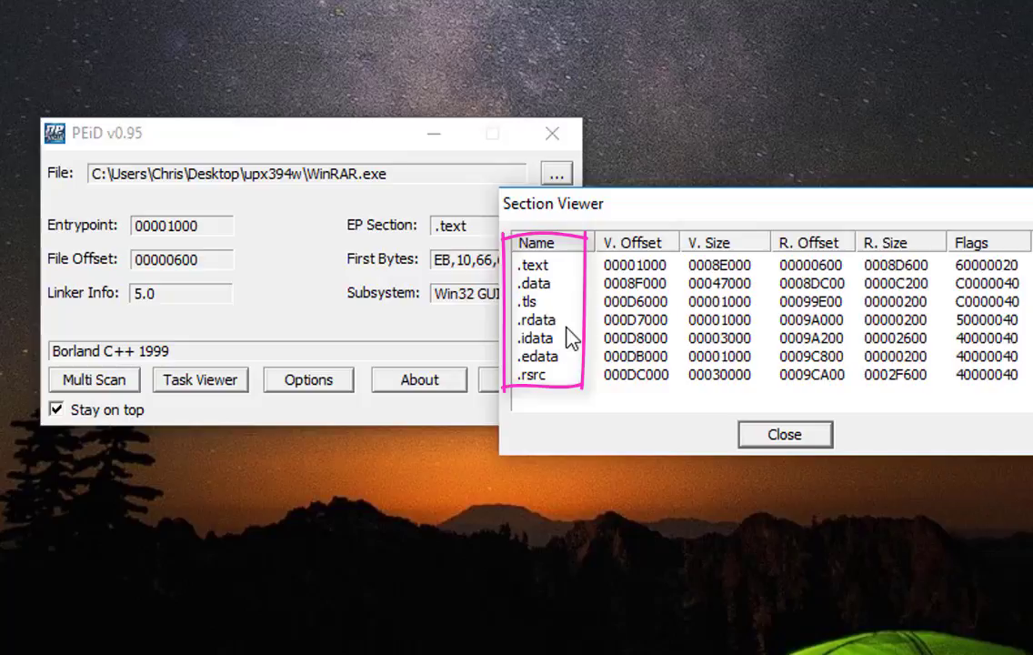
pyautogui.moveTo(491, 241)
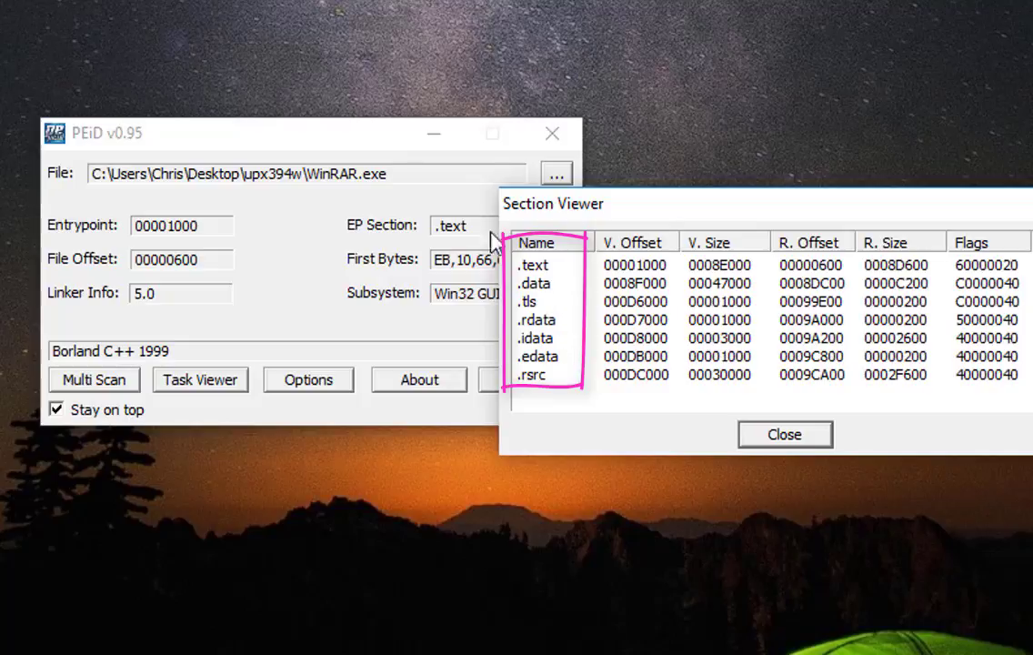
pyautogui.moveTo(696, 391)
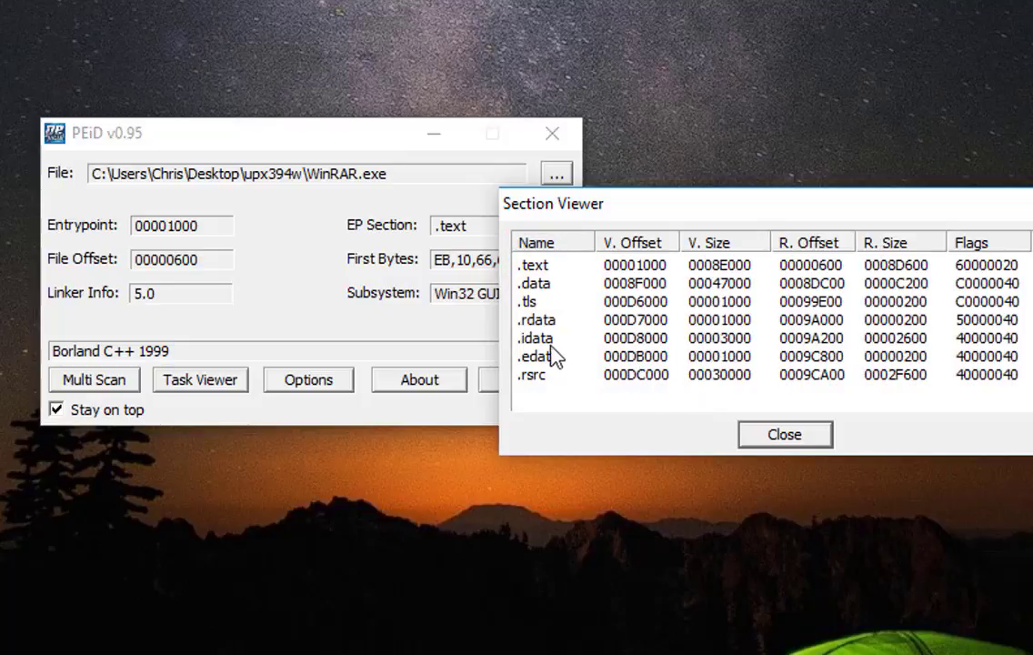
pyautogui.moveTo(219, 409)
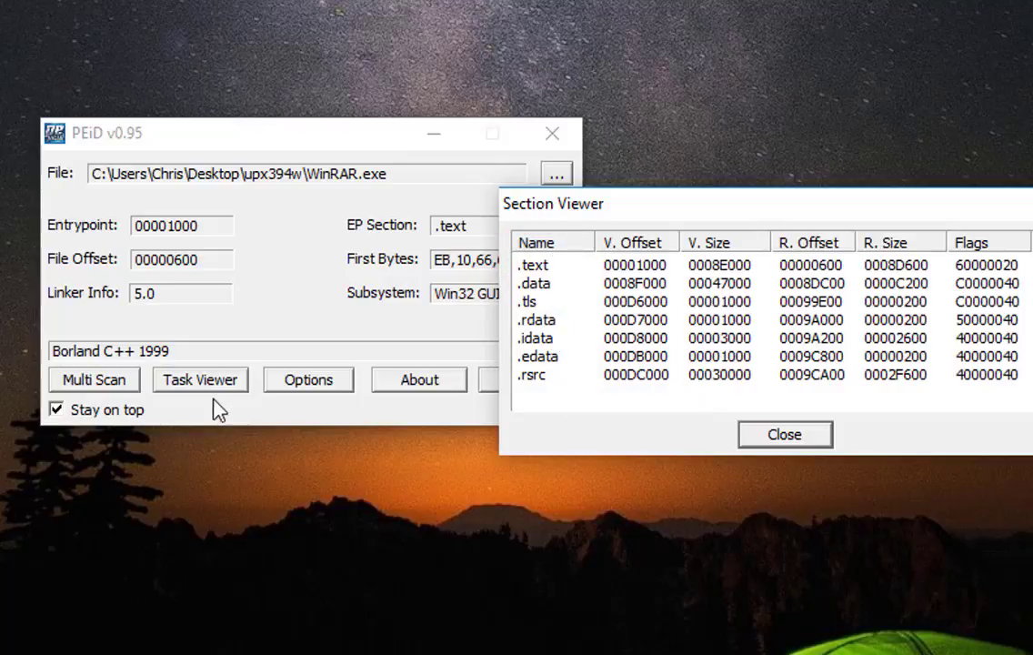
pyautogui.moveTo(268, 373)
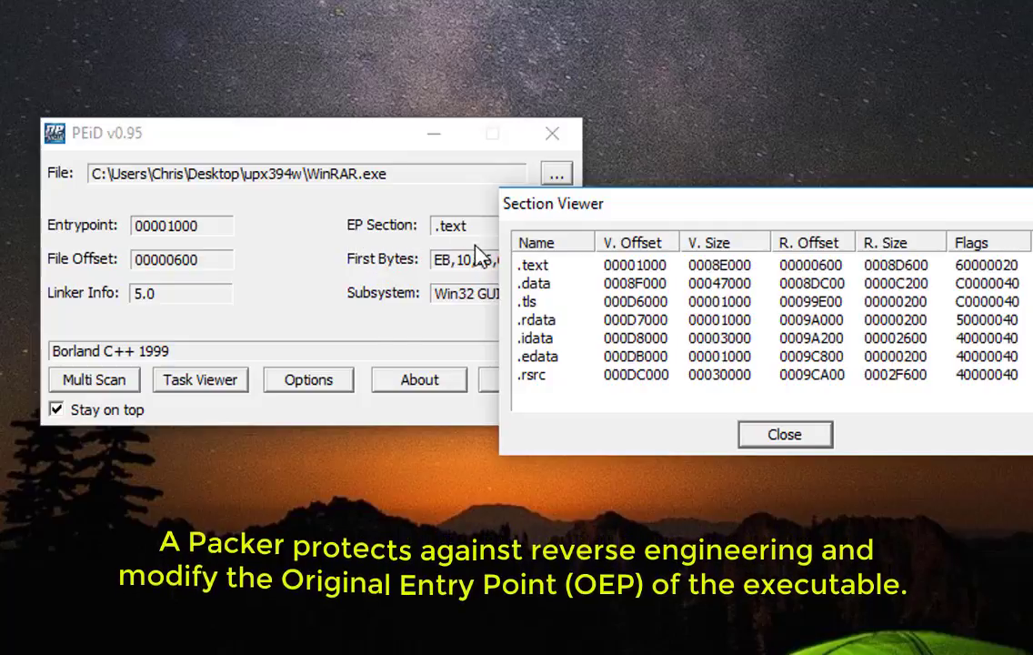
pyautogui.moveTo(246, 641)
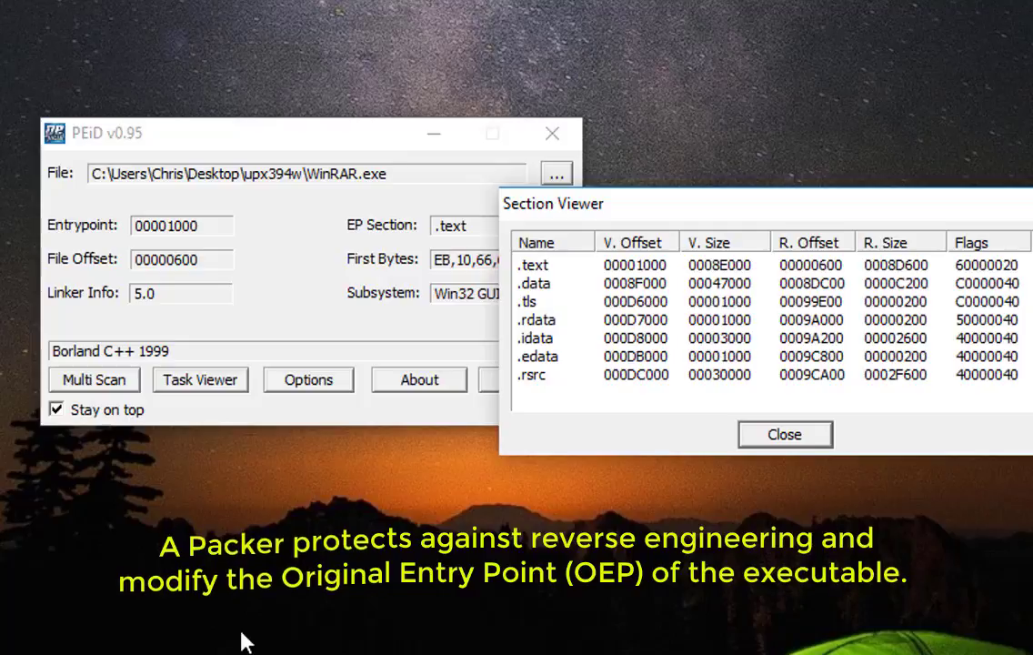